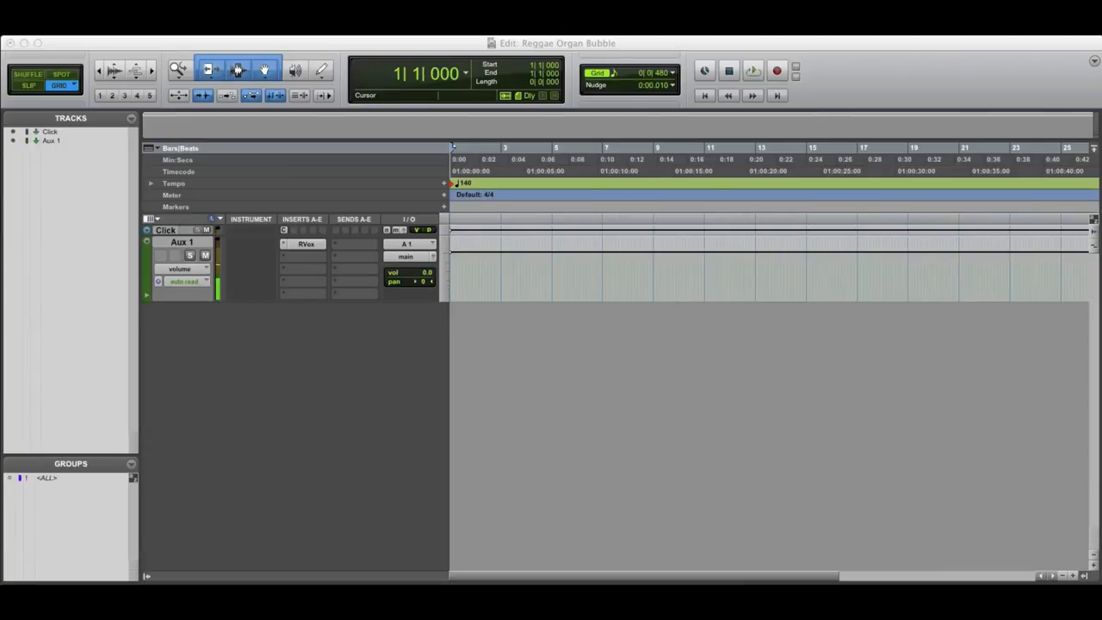
{"action": "mouse_move", "coordinate": [354, 399]}
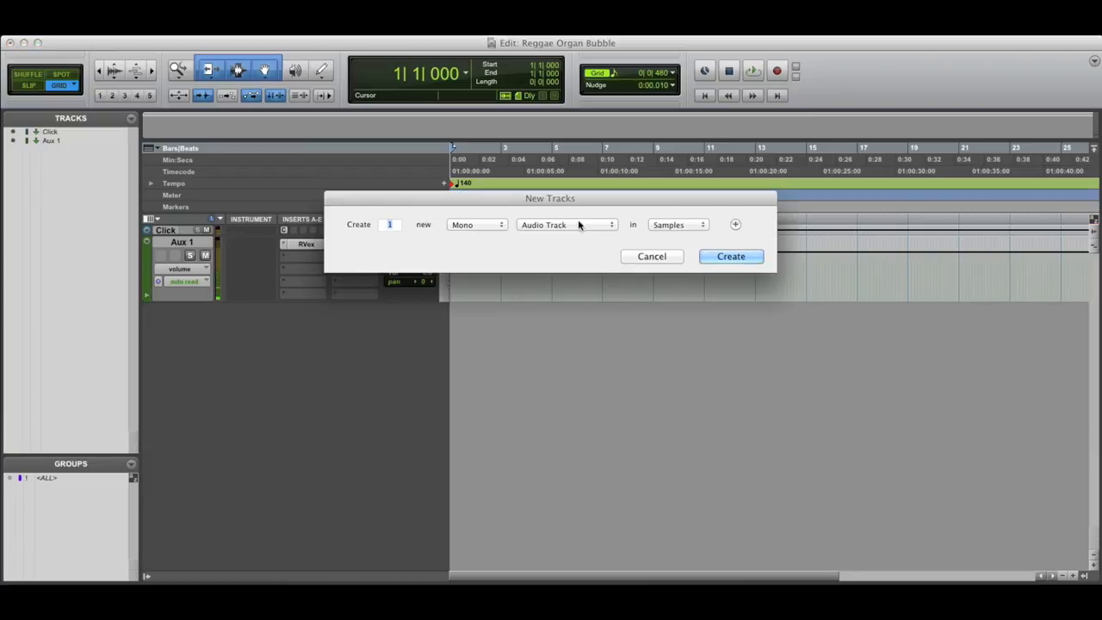
- Create a mono instrument track and rename it 'Organ Bubble'
{"action": "left_click", "coordinate": [566, 224]}
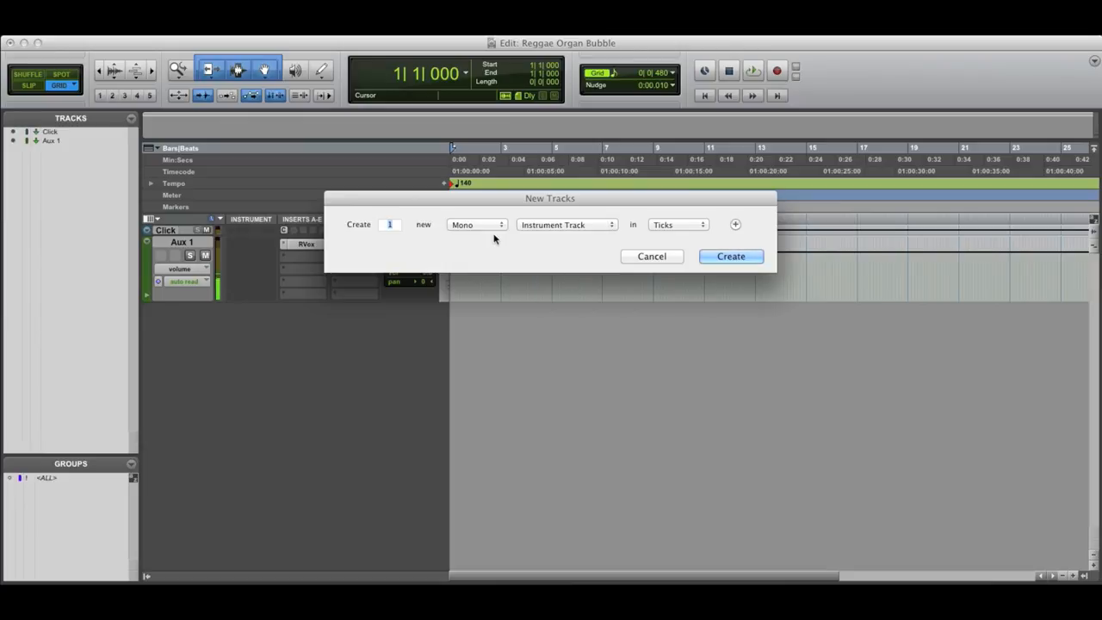
{"action": "left_click", "coordinate": [730, 255]}
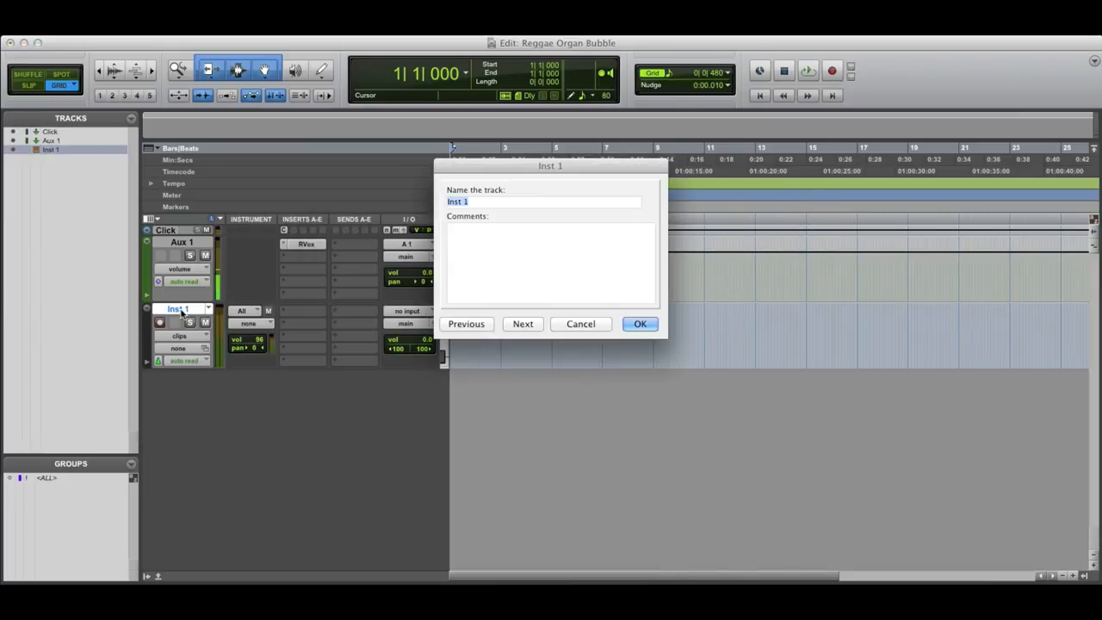
{"action": "type", "text": "Organ"}
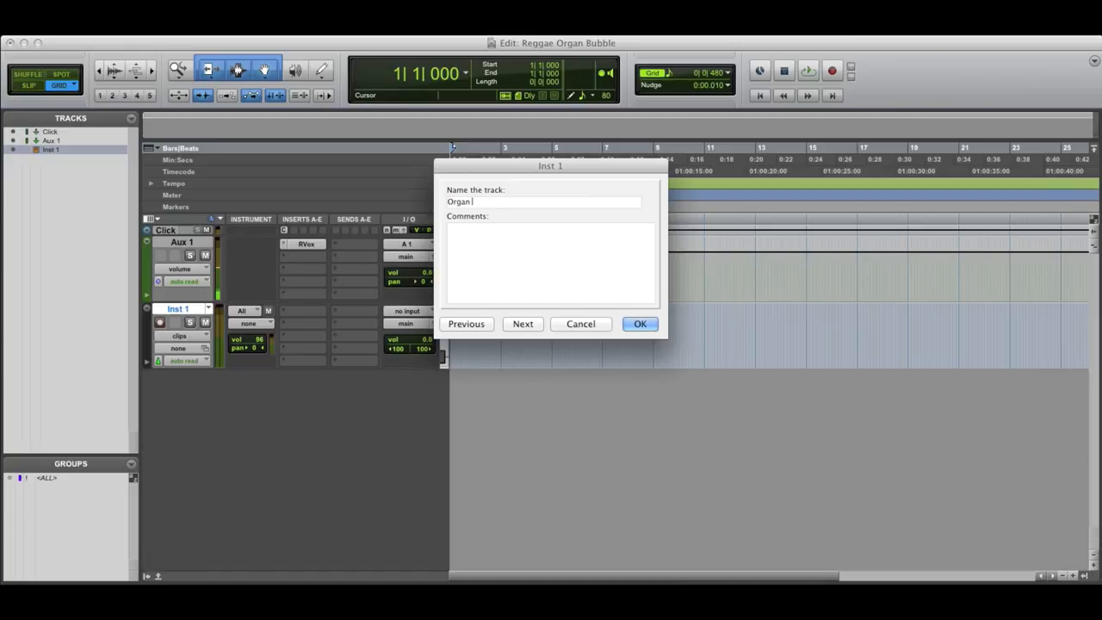
{"action": "type", "text": "Bubble"}
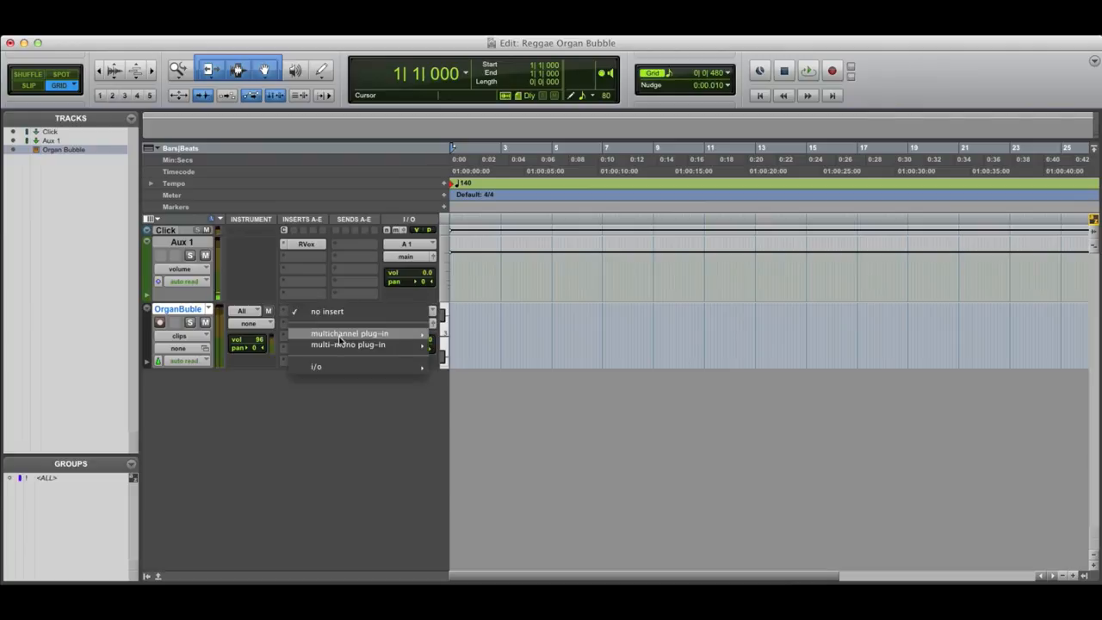
{"action": "mouse_move", "coordinate": [473, 433]}
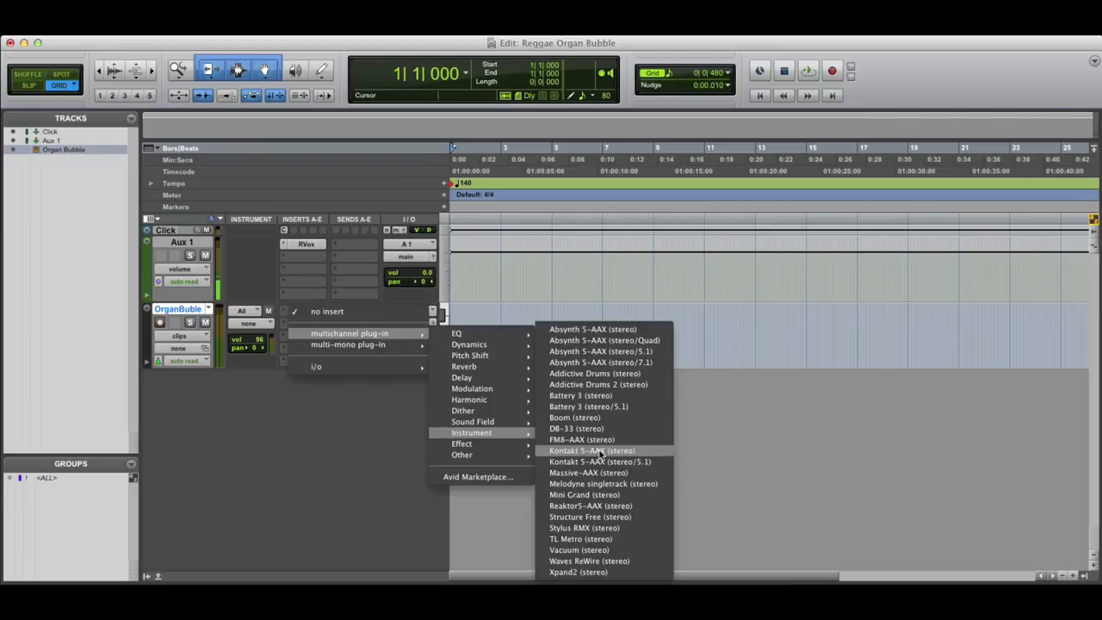
- Insert Kontakt and load Tonewheel Organ B3.nki from Vintage Organs' 1 - Default folder
{"action": "left_click", "coordinate": [588, 450]}
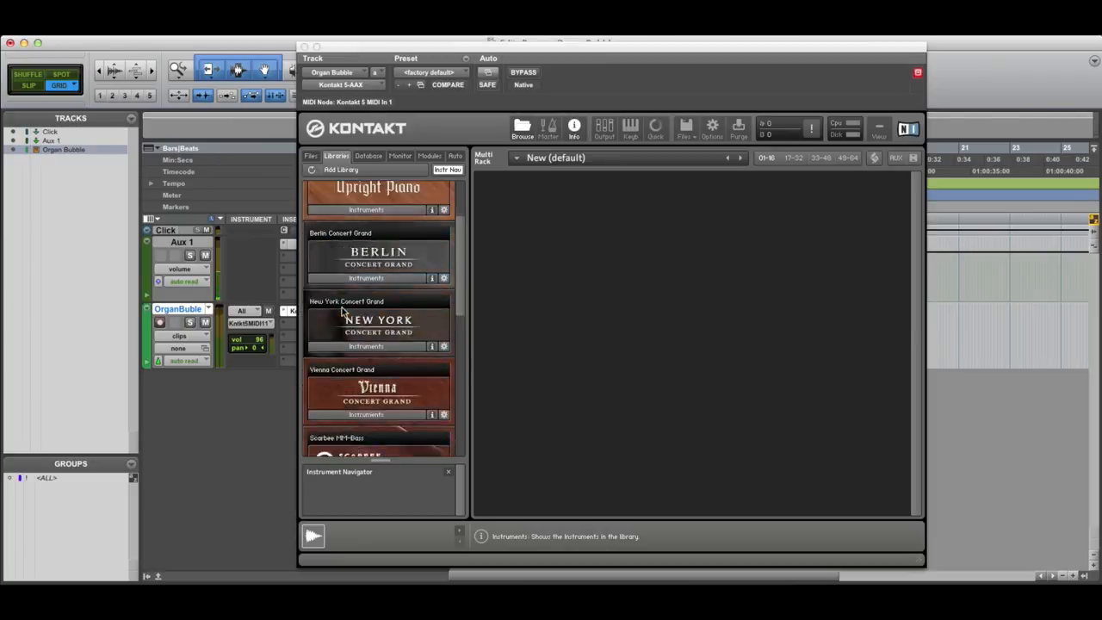
{"action": "scroll", "scroll_direction": "down", "scroll_amount": 3}
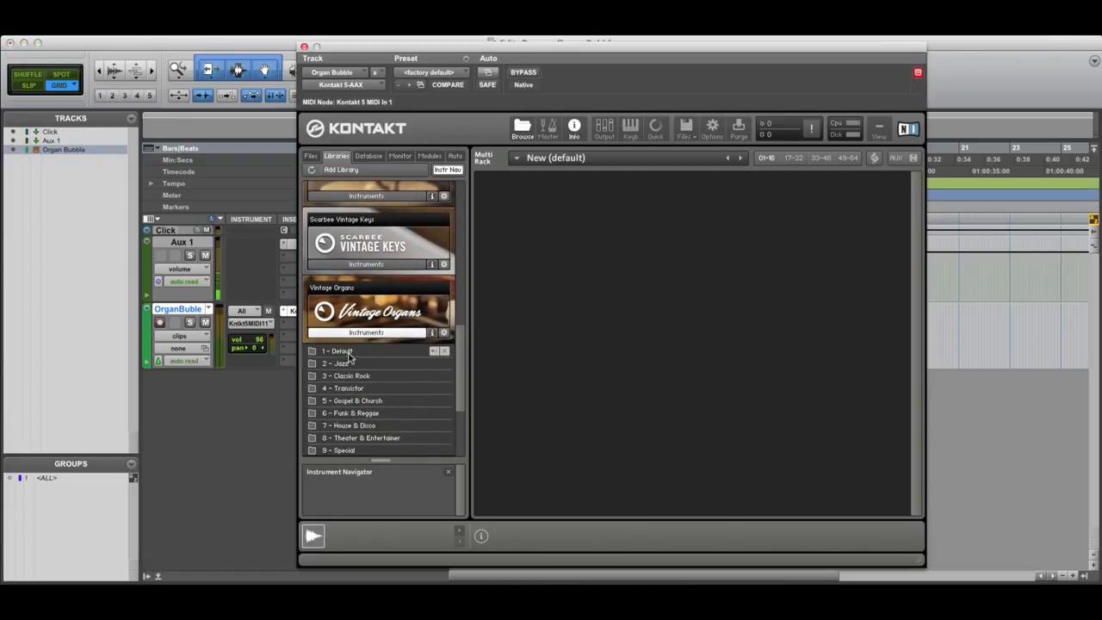
{"action": "left_click", "coordinate": [336, 350]}
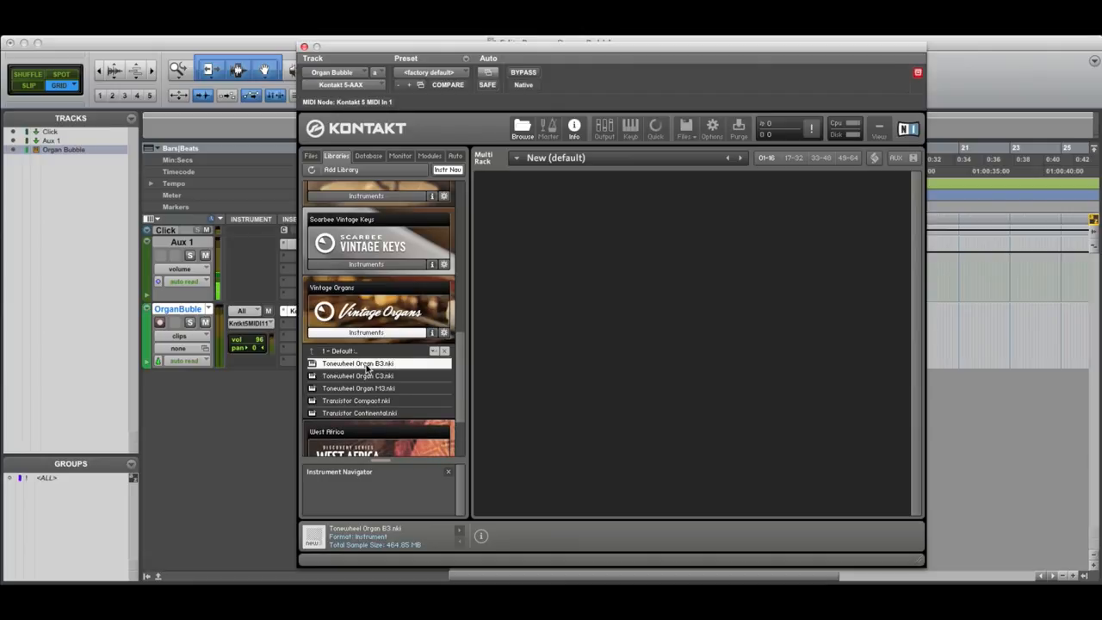
{"action": "double_click", "coordinate": [354, 363]}
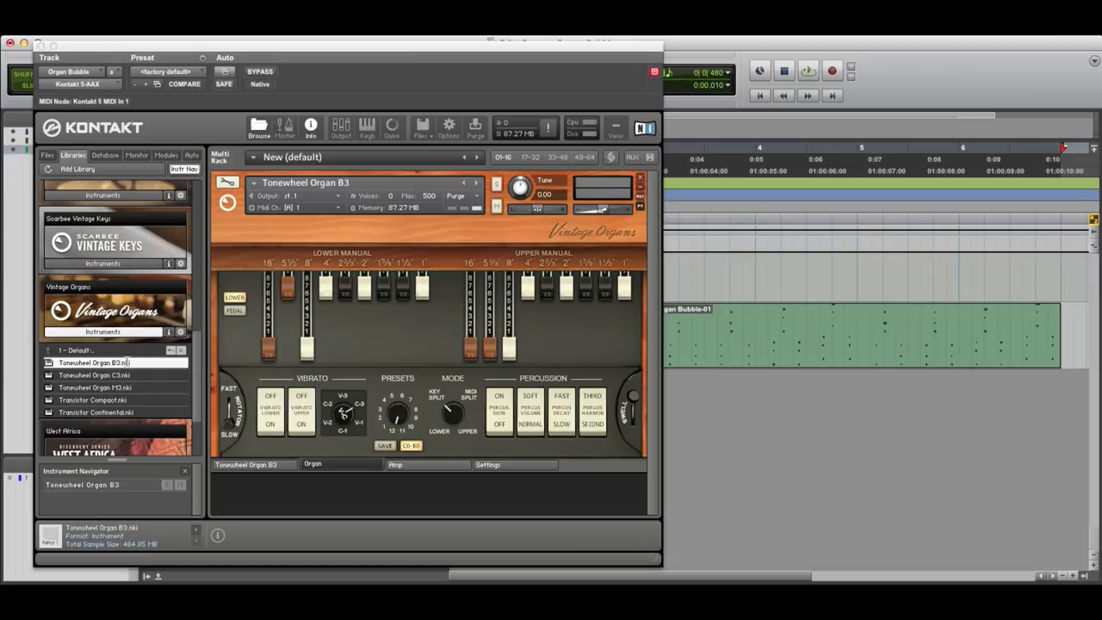
- Start playback of the Organ Bubble MIDI loop through the organ
{"action": "left_click", "coordinate": [807, 71]}
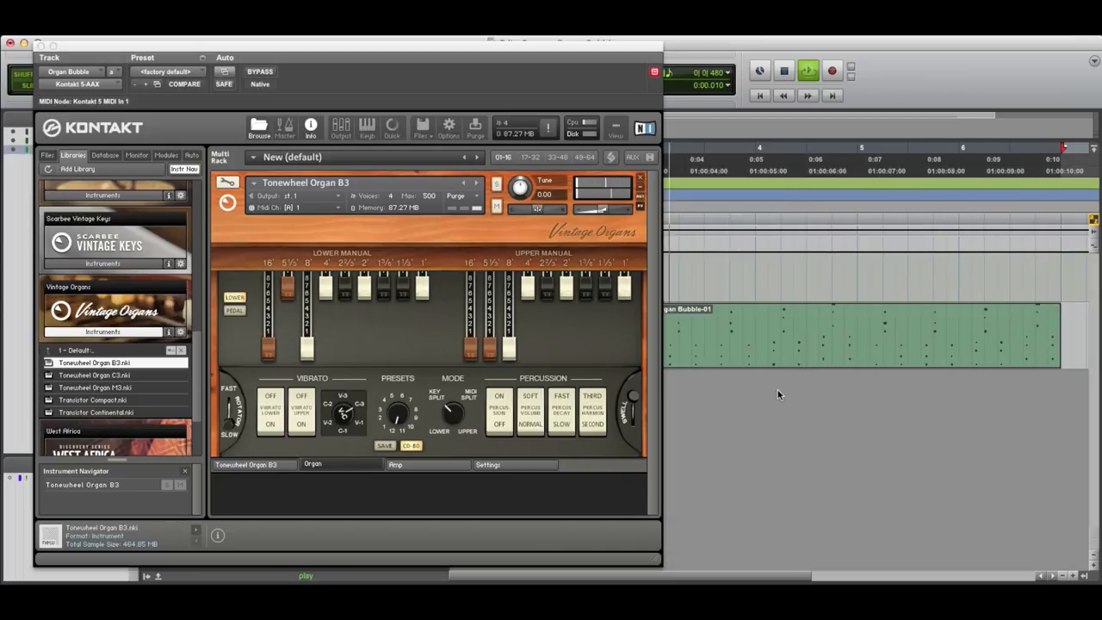
{"action": "mouse_move", "coordinate": [598, 306]}
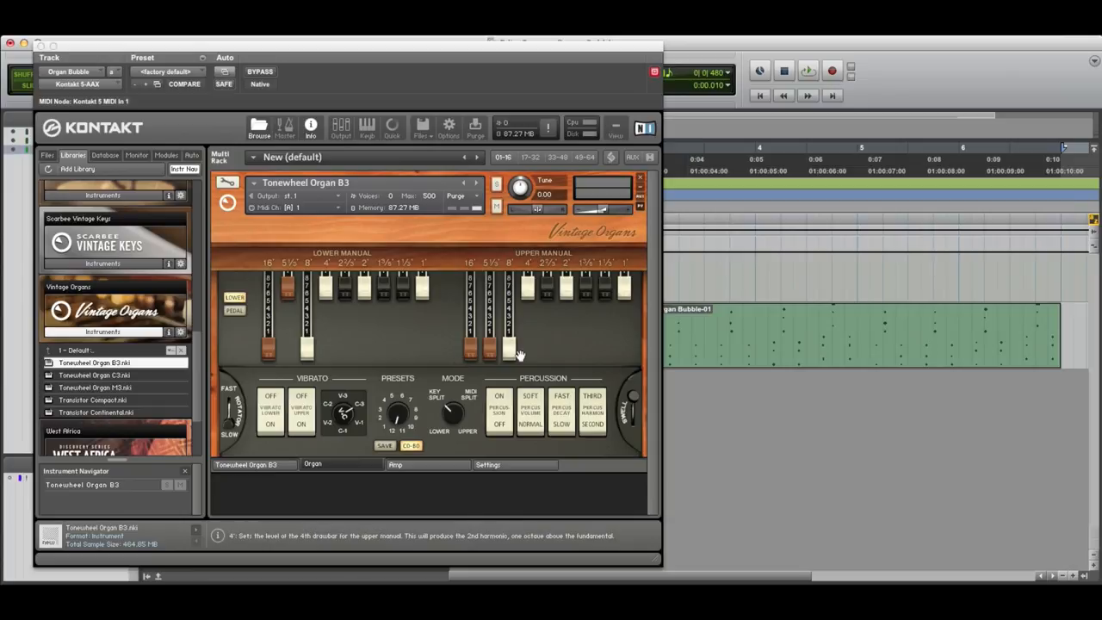
{"action": "mouse_move", "coordinate": [505, 355]}
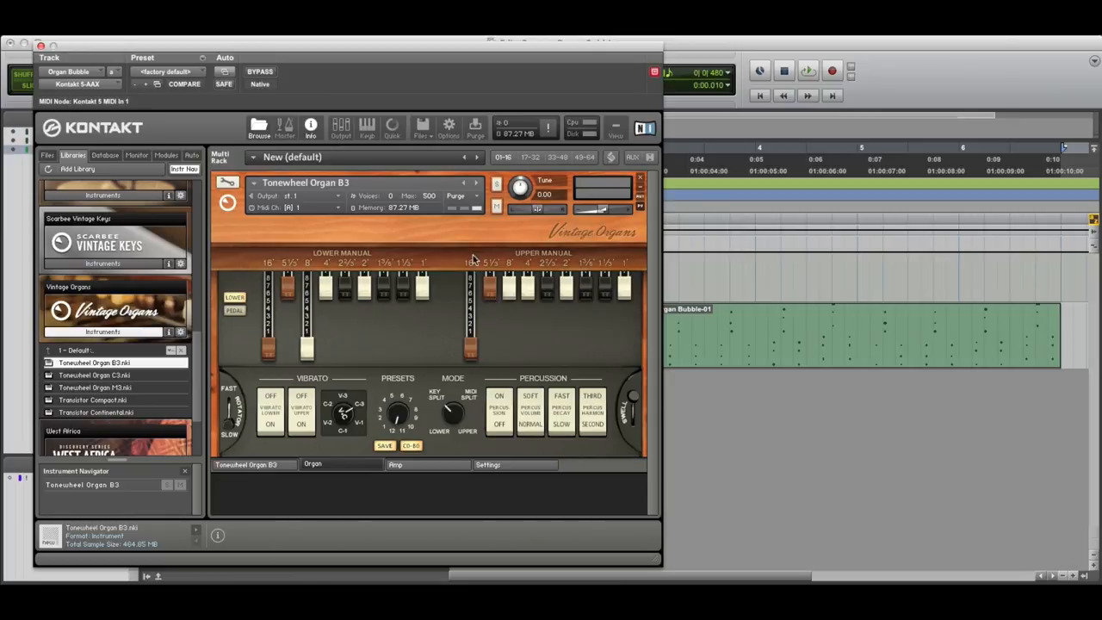
{"action": "mouse_move", "coordinate": [469, 382]}
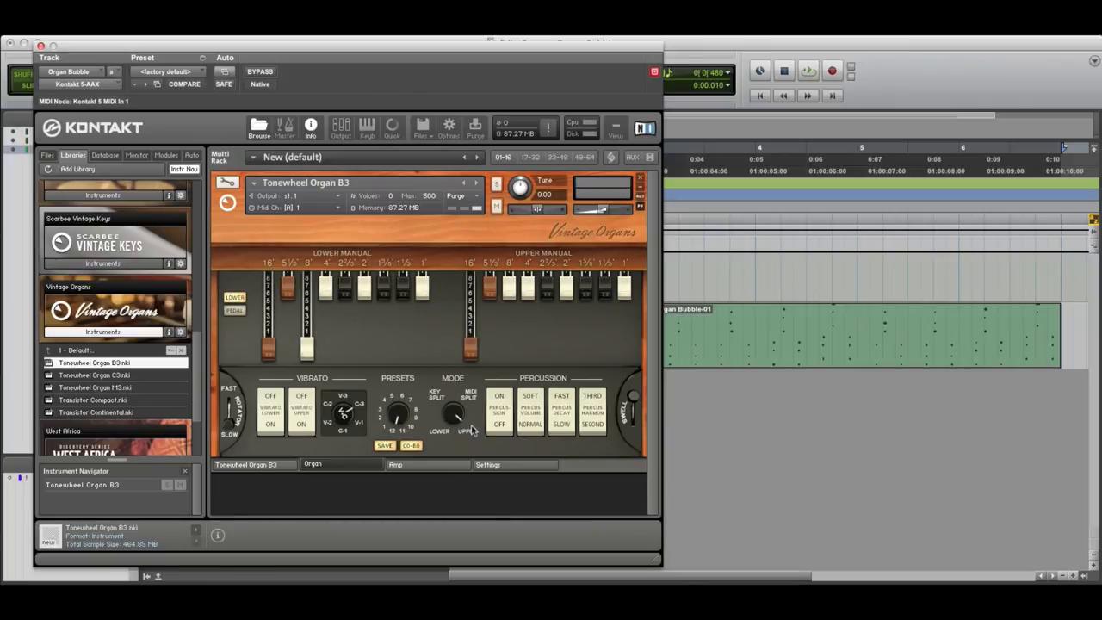
{"action": "mouse_move", "coordinate": [468, 353]}
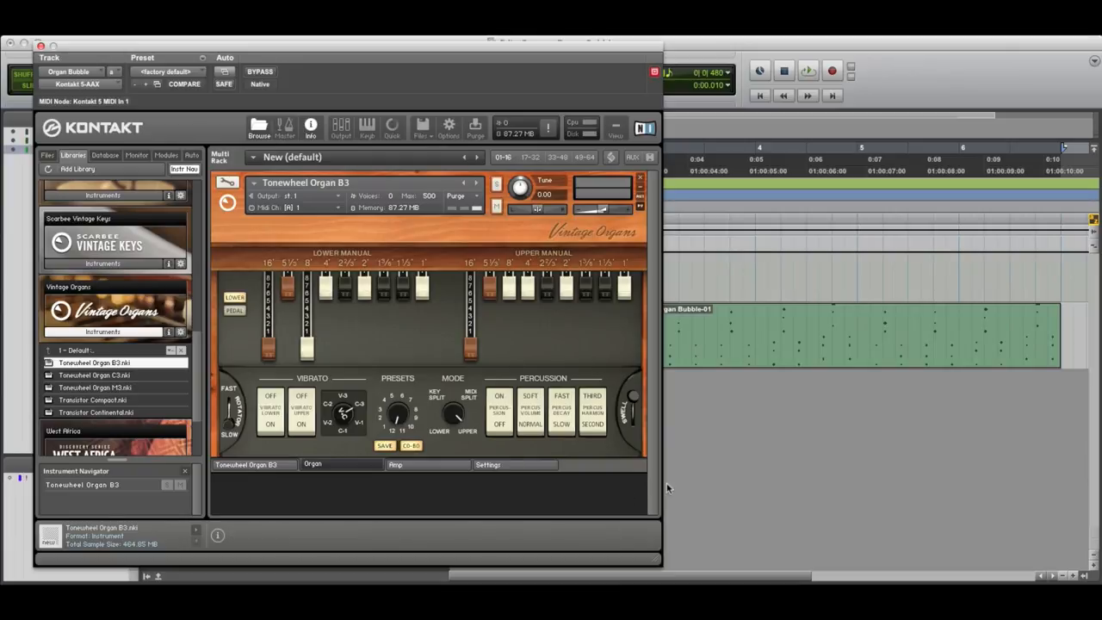
- Restart the loop, switch Percussion on and pull the upper manual's 1' drawbar partly out
{"action": "left_click", "coordinate": [823, 73]}
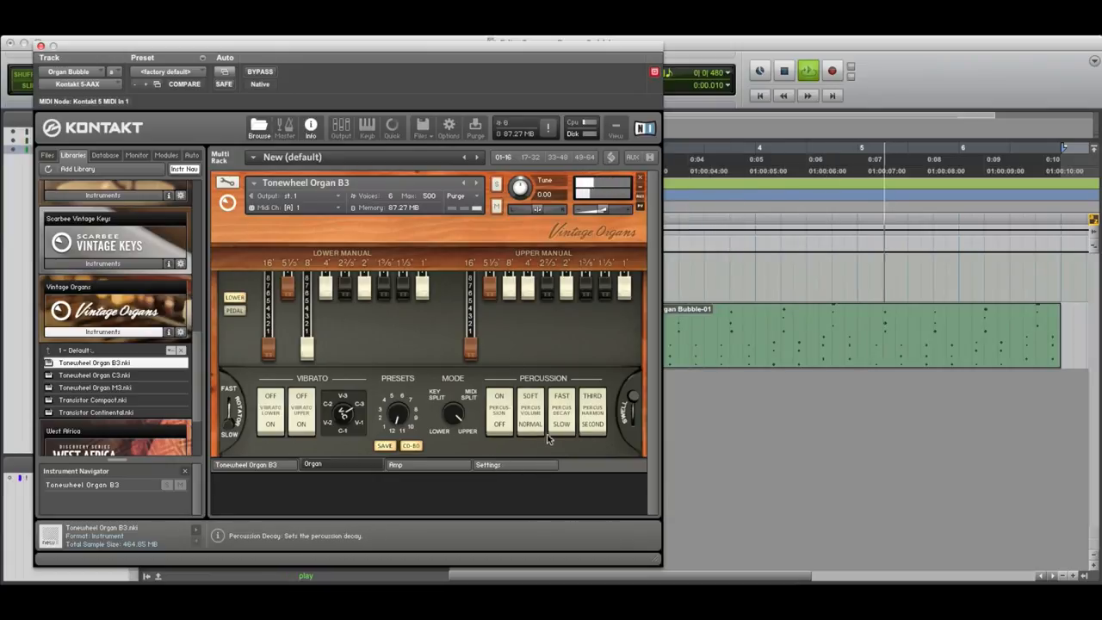
{"action": "left_click", "coordinate": [498, 396]}
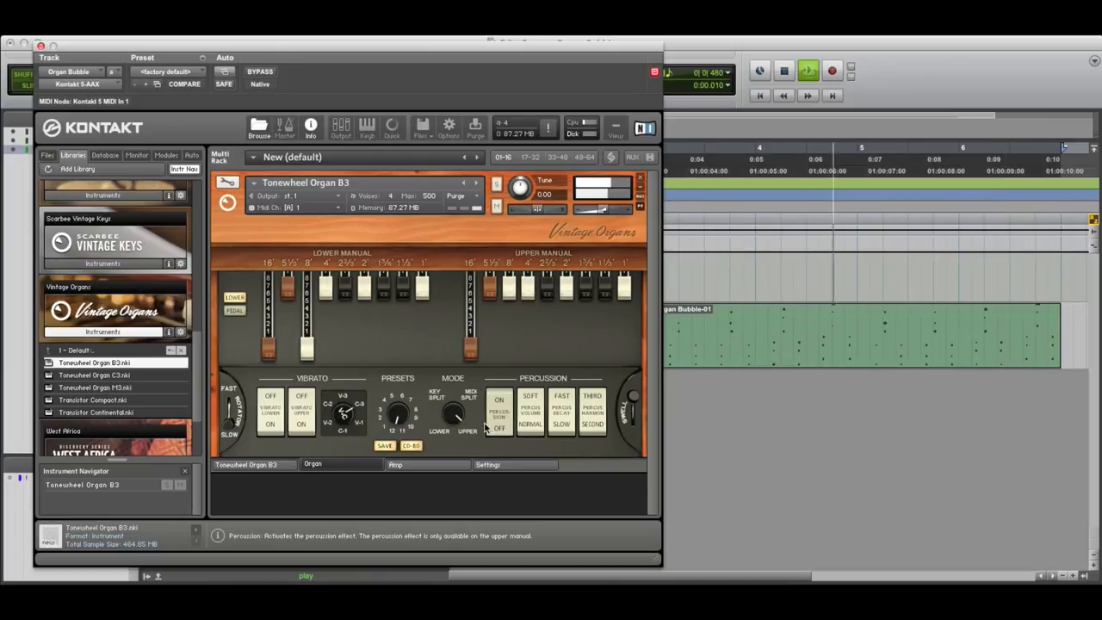
{"action": "mouse_move", "coordinate": [607, 290]}
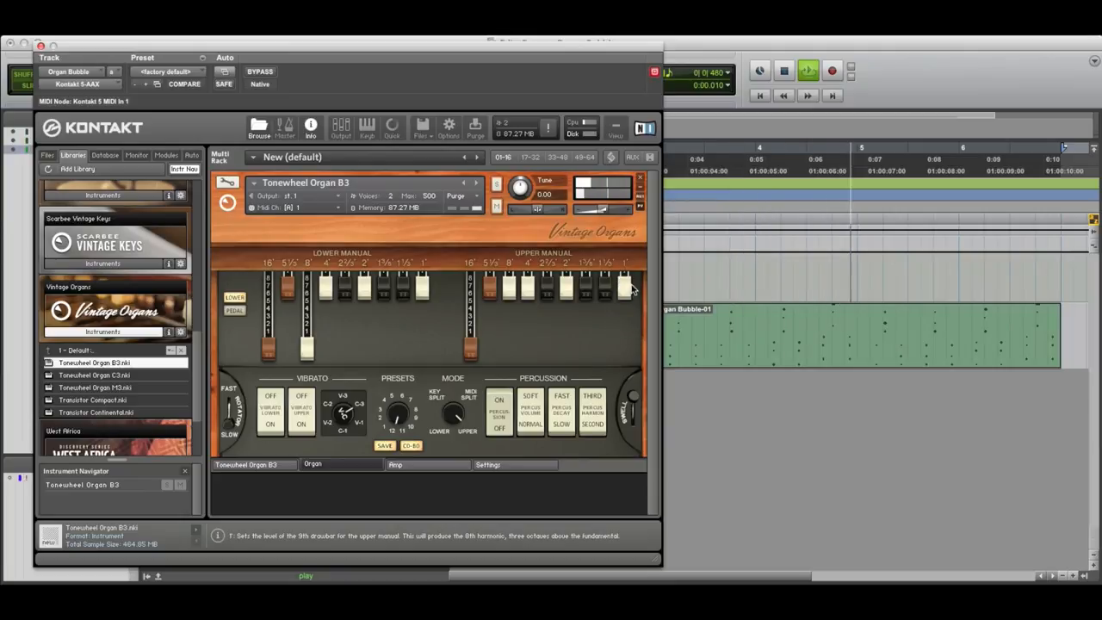
{"action": "left_click_drag", "start_coordinate": [624, 285], "coordinate": [625, 302]}
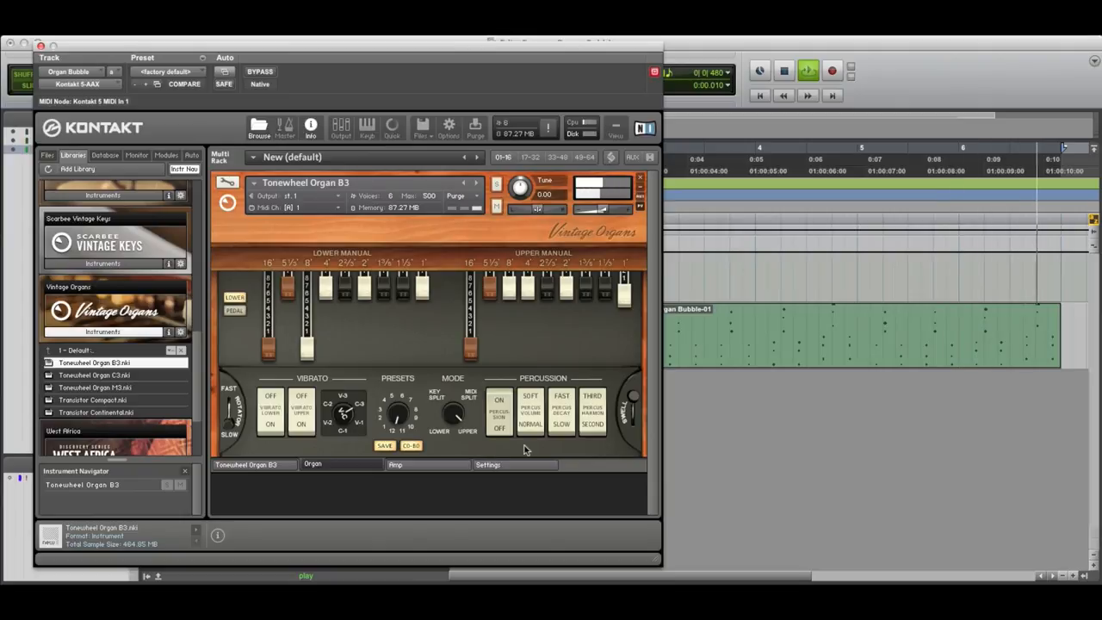
- View the organ's Amp tab with rotor, tube amp, cabinet and reverb, then change panel tab
{"action": "left_click", "coordinate": [397, 464]}
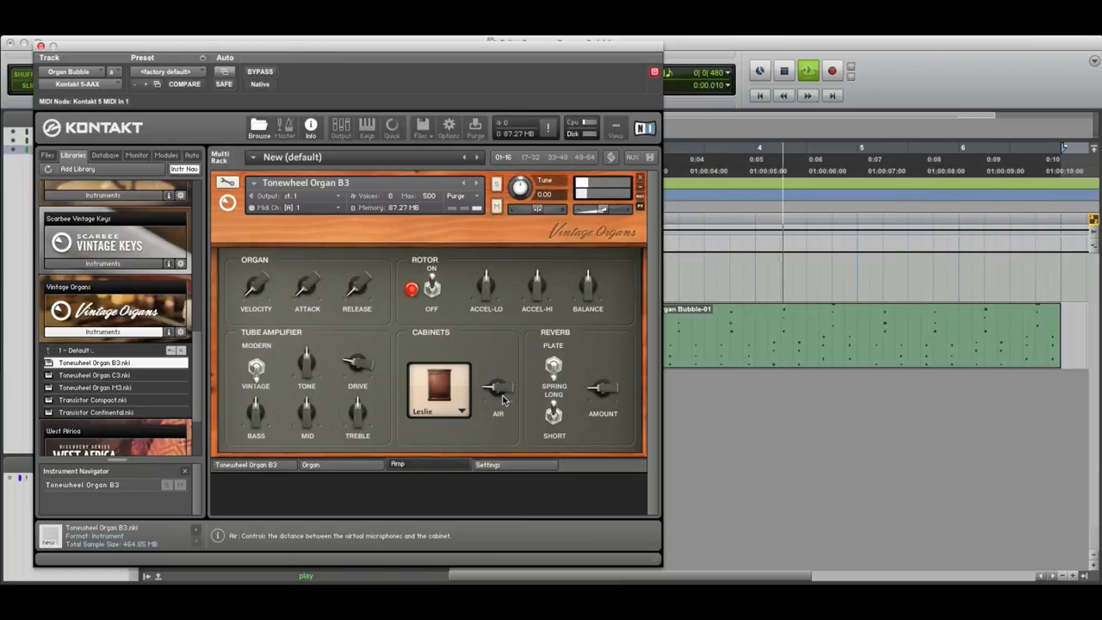
{"action": "mouse_move", "coordinate": [475, 284]}
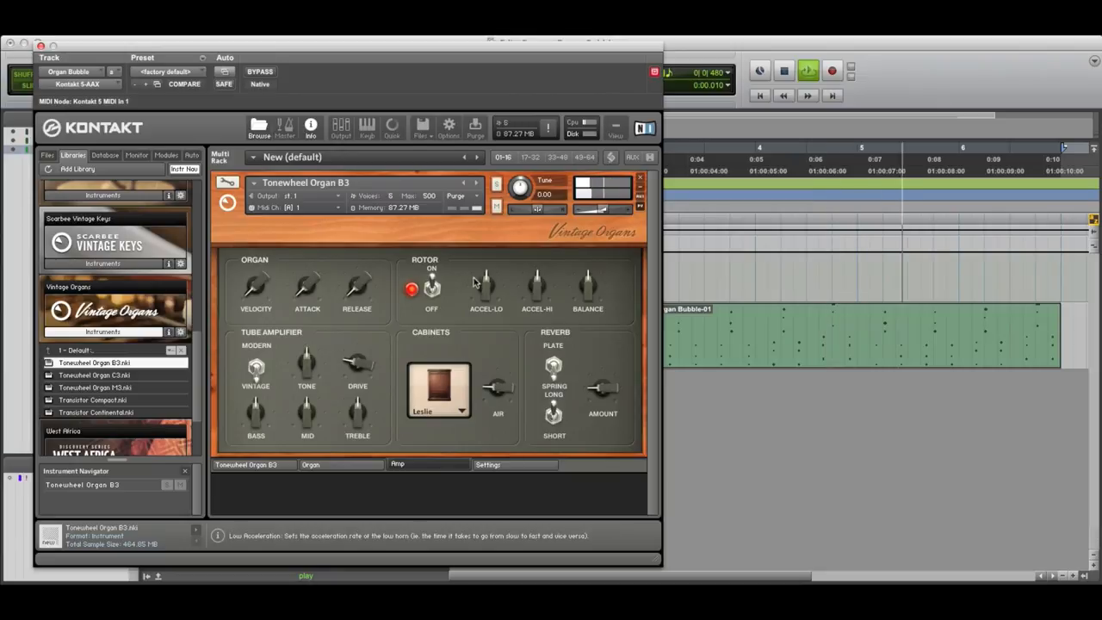
{"action": "mouse_move", "coordinate": [433, 288]}
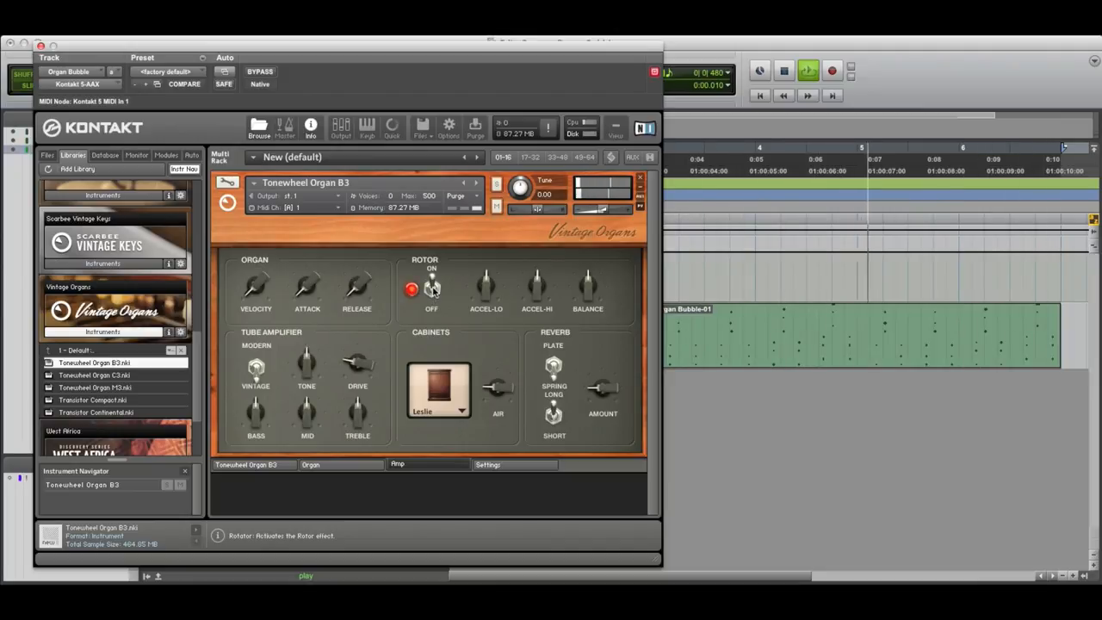
{"action": "left_click", "coordinate": [312, 464]}
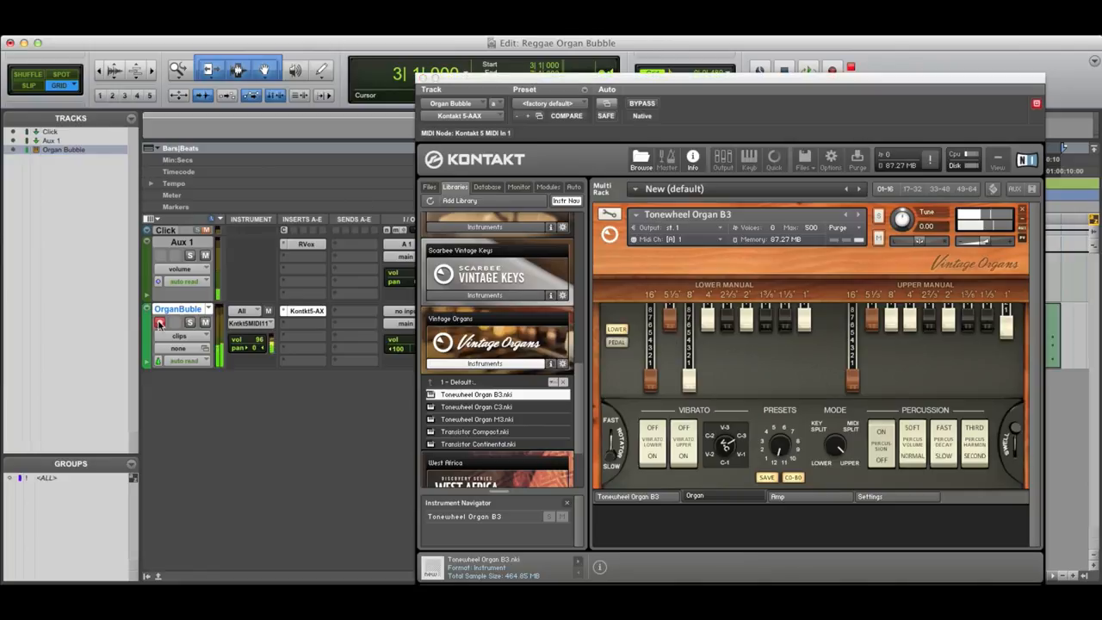
{"action": "mouse_move", "coordinate": [158, 322]}
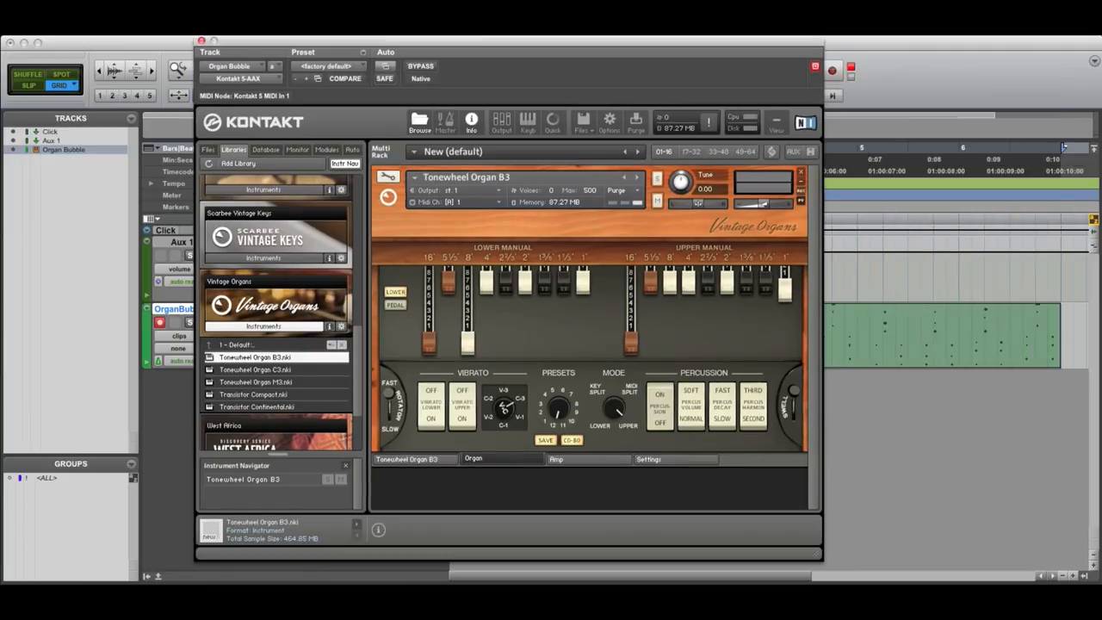
{"action": "mouse_move", "coordinate": [446, 81]}
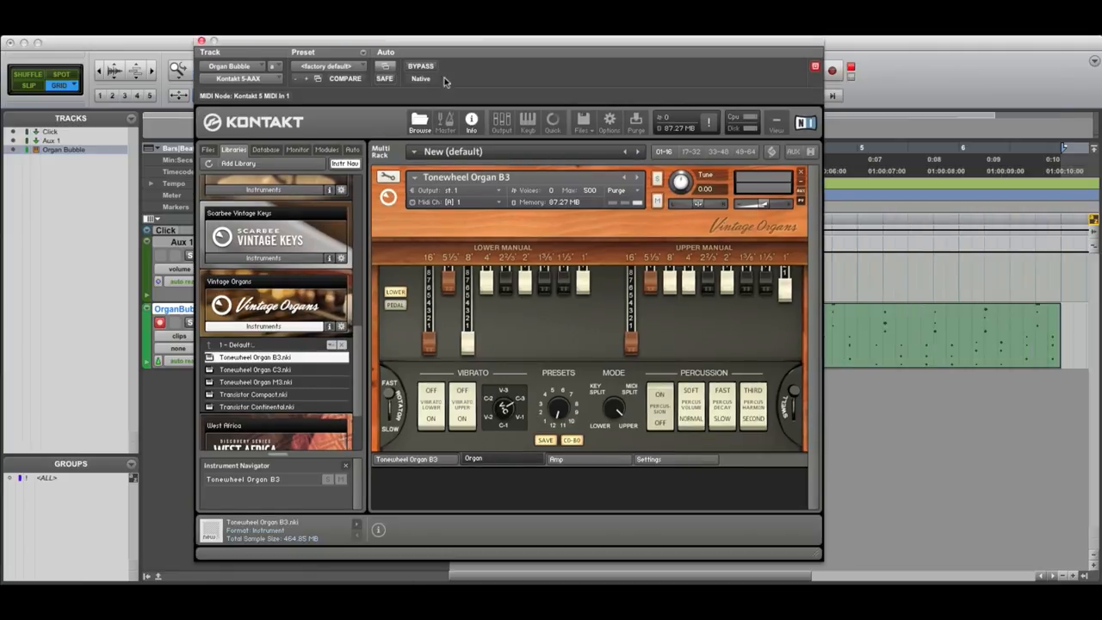
{"action": "mouse_move", "coordinate": [629, 318]}
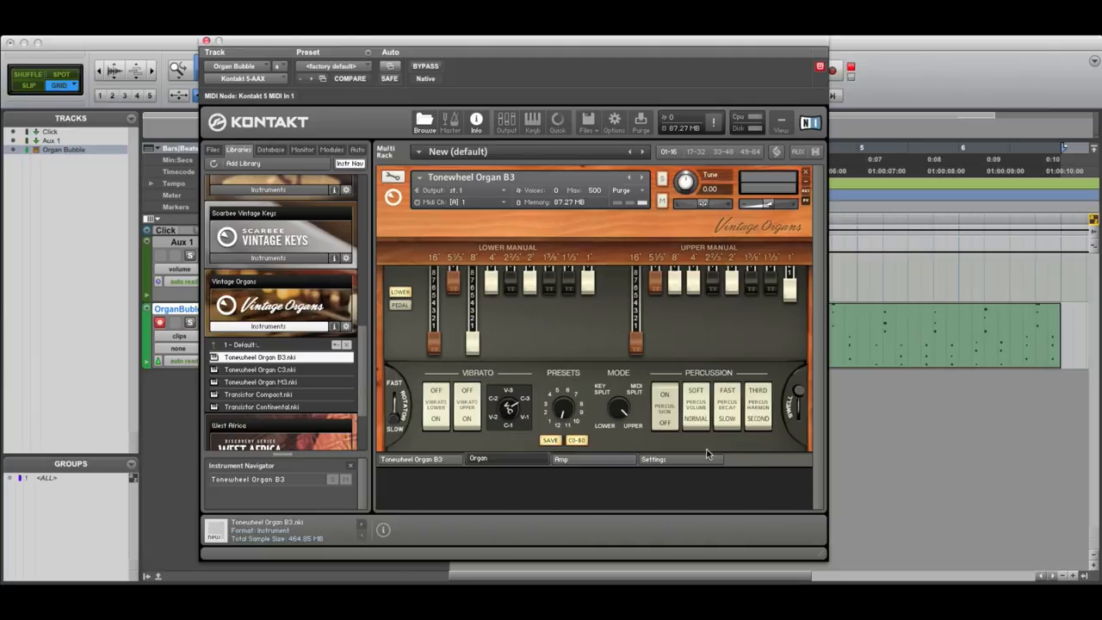
{"action": "mouse_move", "coordinate": [591, 475]}
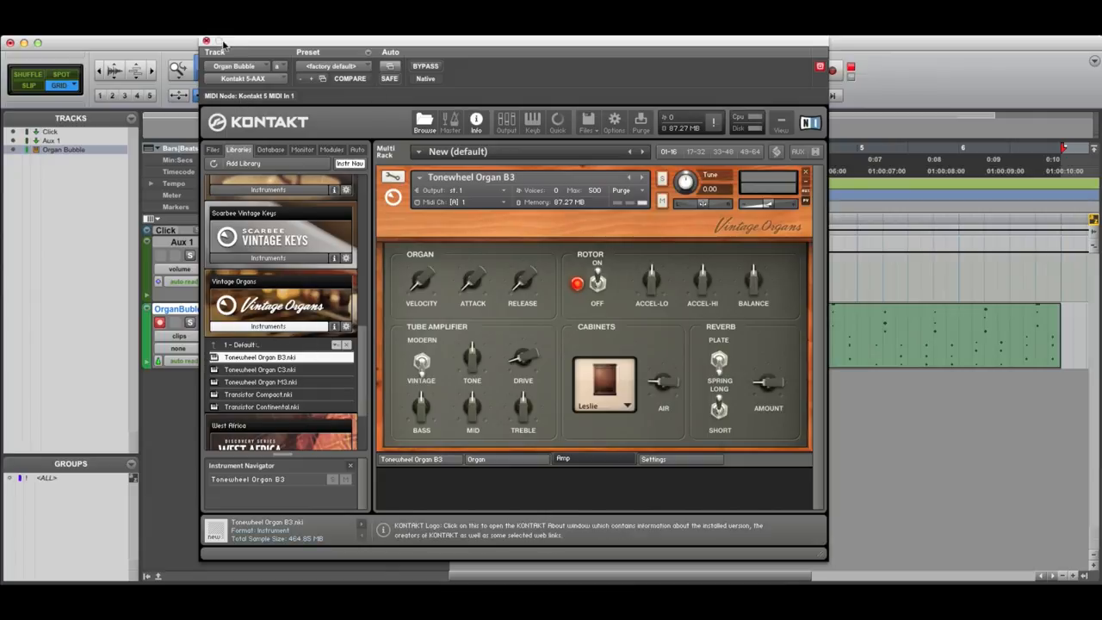
- Close the Kontakt window and open the Organ Bubble insert's plug-in menu
{"action": "left_click", "coordinate": [208, 38]}
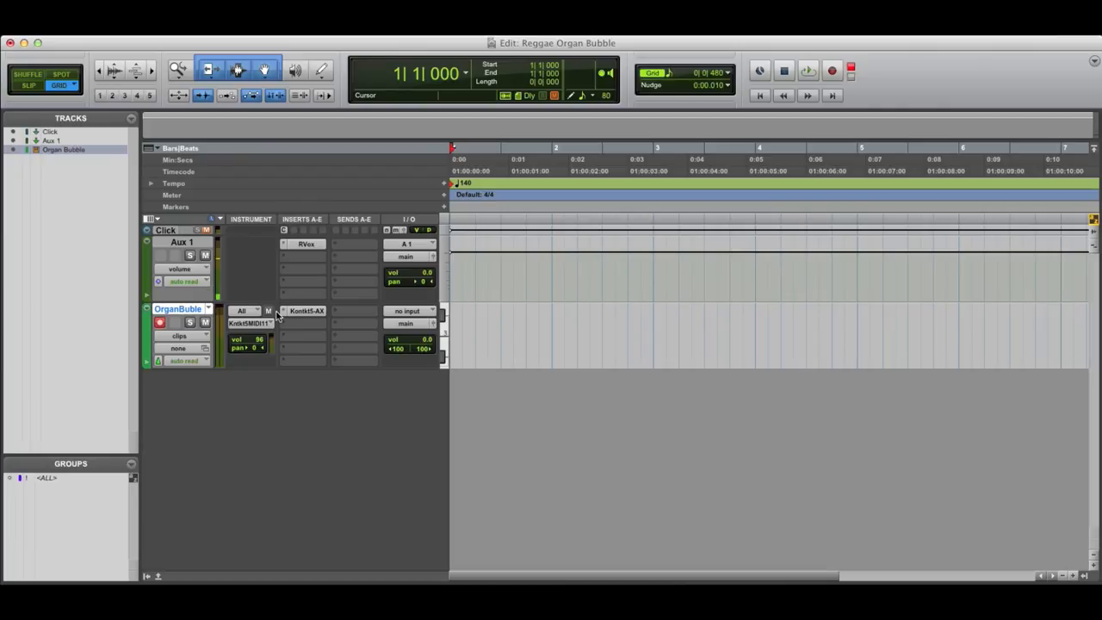
{"action": "left_click", "coordinate": [302, 290]}
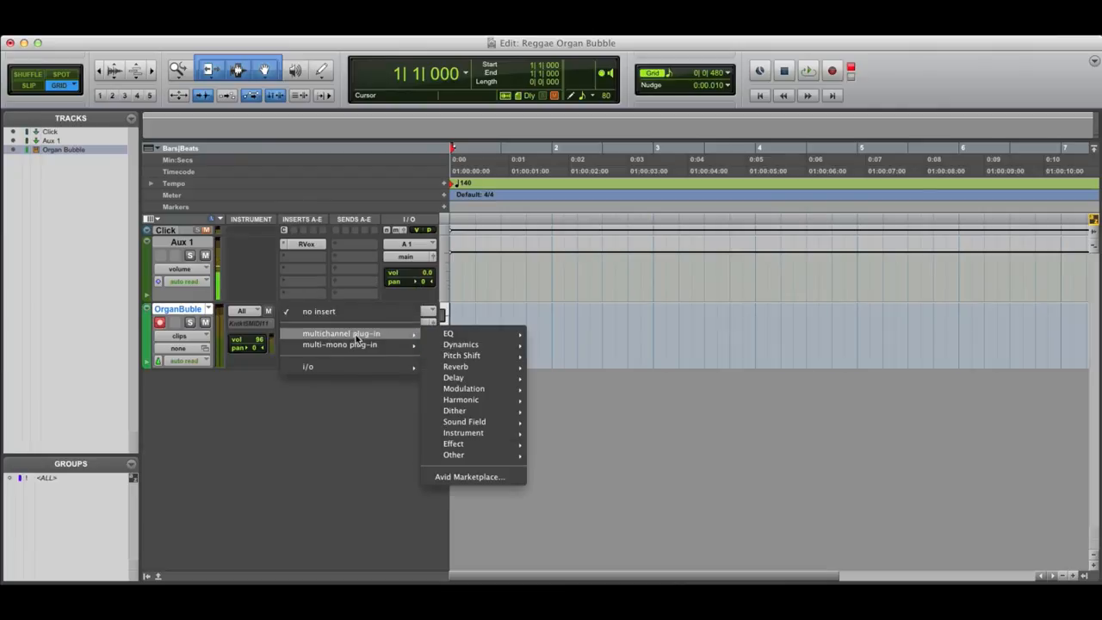
{"action": "mouse_move", "coordinate": [464, 422]}
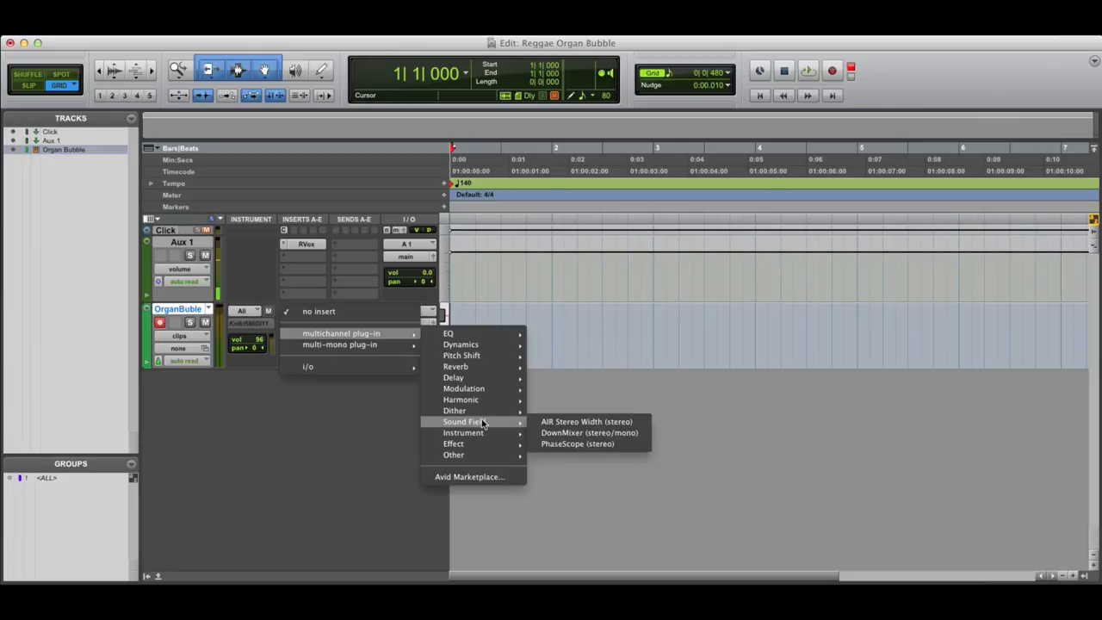
{"action": "mouse_move", "coordinate": [463, 433]}
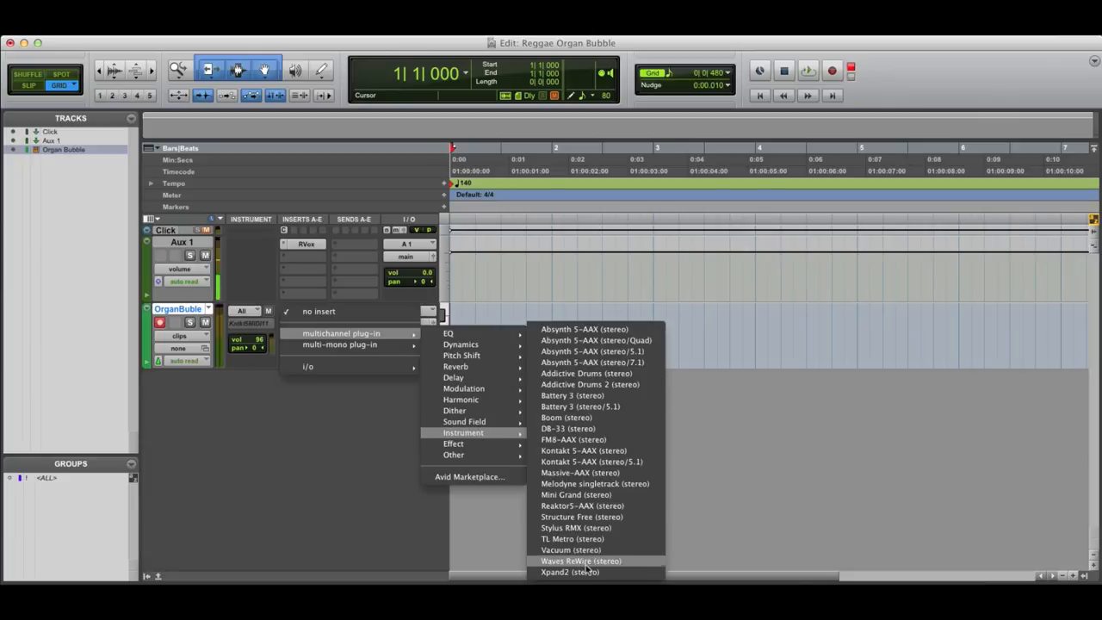
- Swap in Xpand2, load Mono Sine in part A, and save it as the Shane Organ preset
{"action": "left_click", "coordinate": [566, 572]}
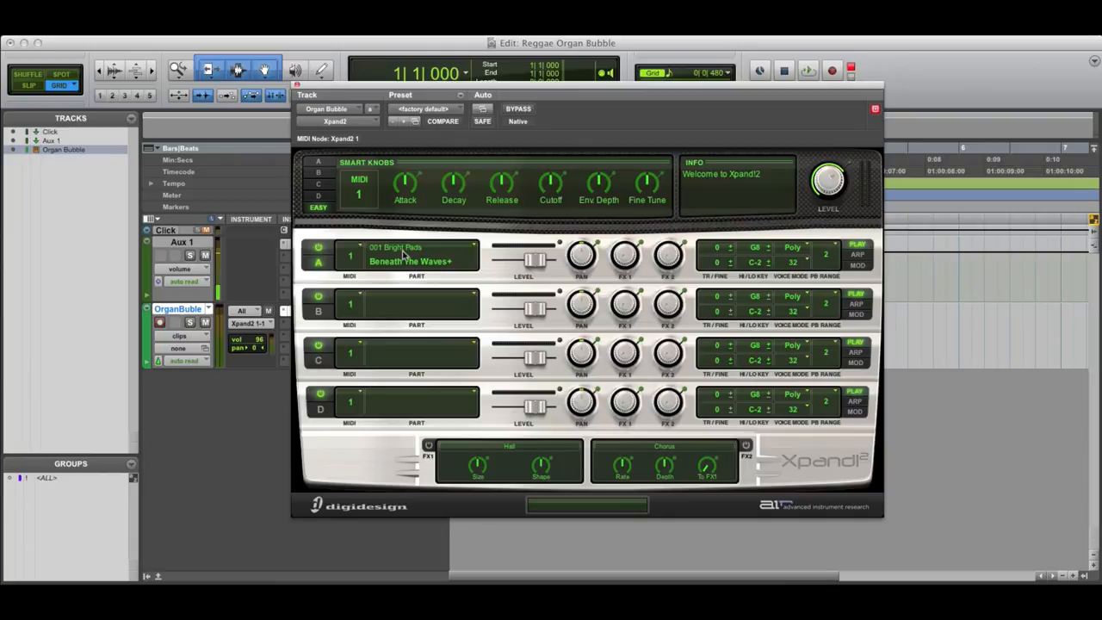
{"action": "mouse_move", "coordinate": [391, 136]}
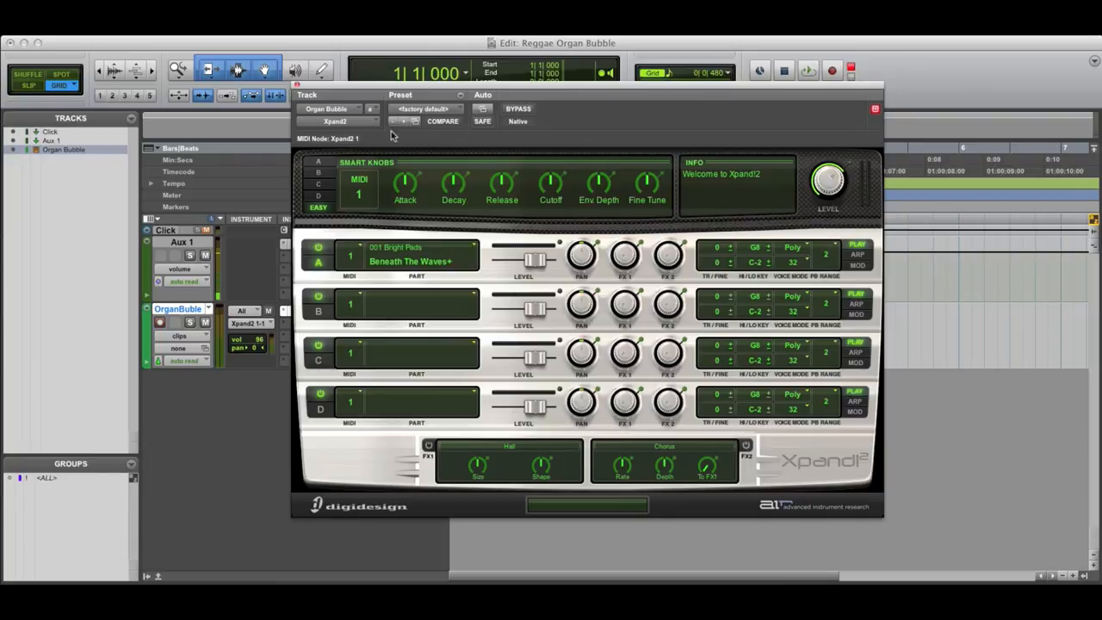
{"action": "left_click", "coordinate": [424, 108]}
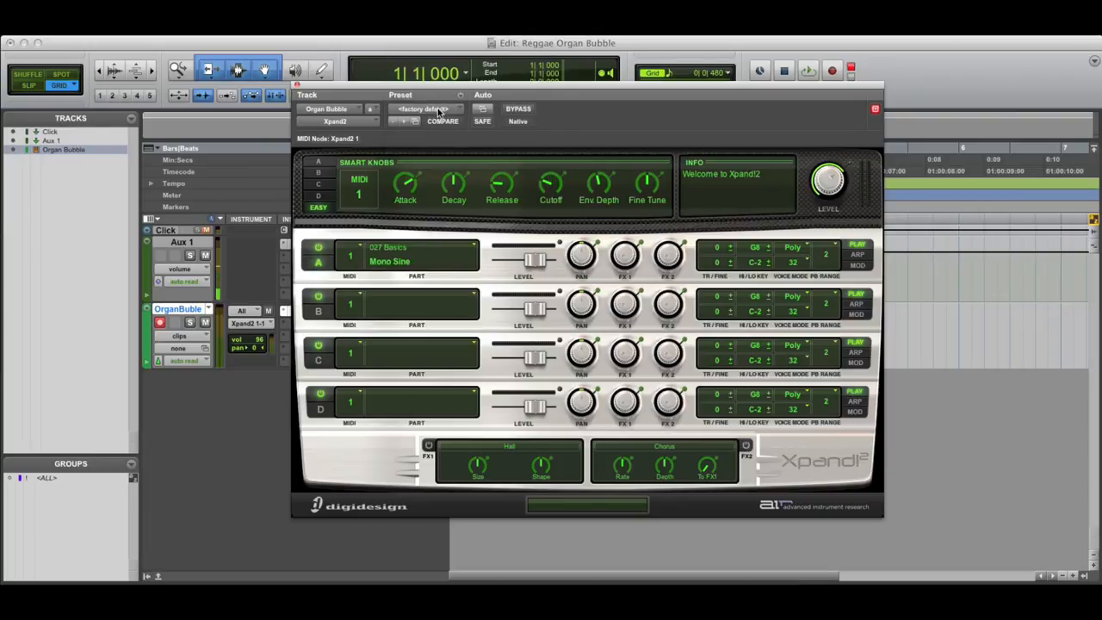
{"action": "left_click", "coordinate": [426, 109]}
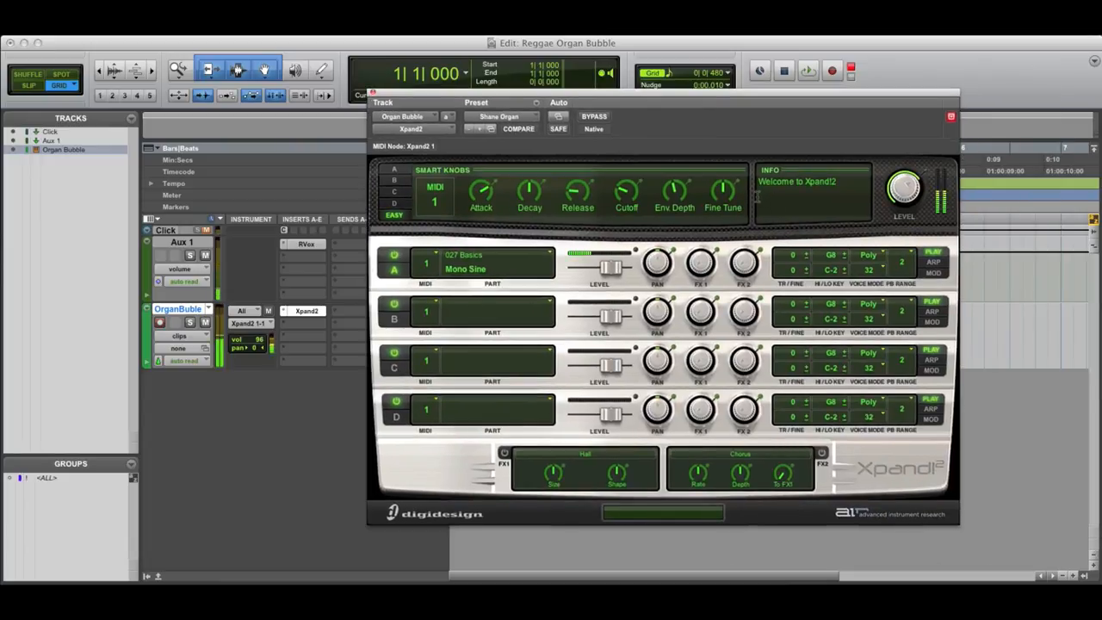
{"action": "mouse_move", "coordinate": [695, 191]}
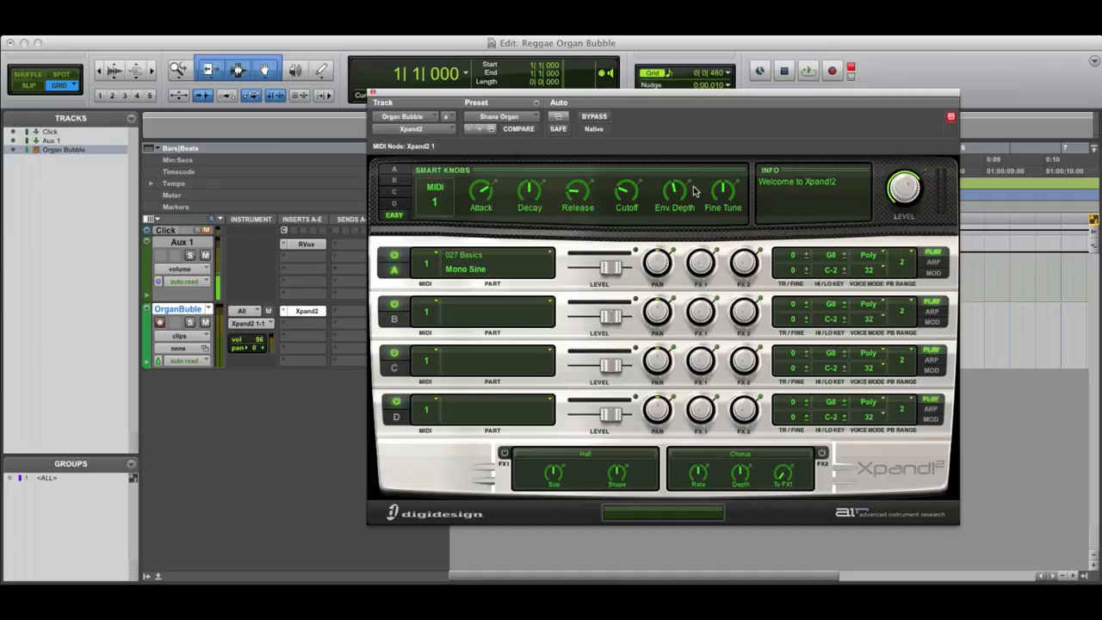
{"action": "left_click", "coordinate": [157, 321]}
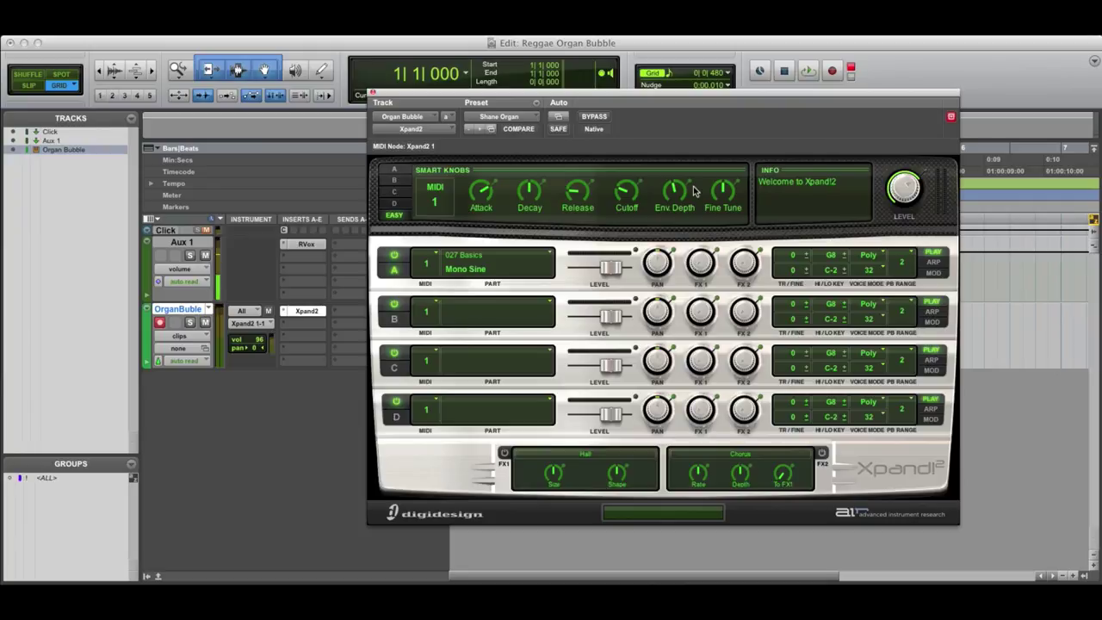
{"action": "mouse_move", "coordinate": [438, 94]}
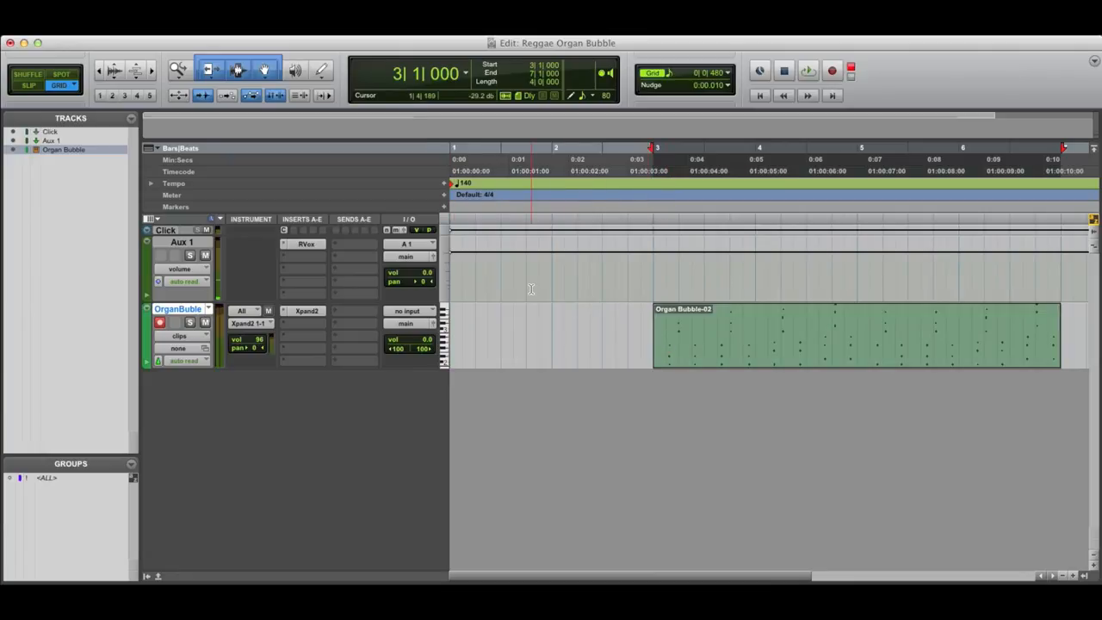
- Play the Organ Bubble loop and open the Xpand2 plug-in window
{"action": "left_click", "coordinate": [808, 70]}
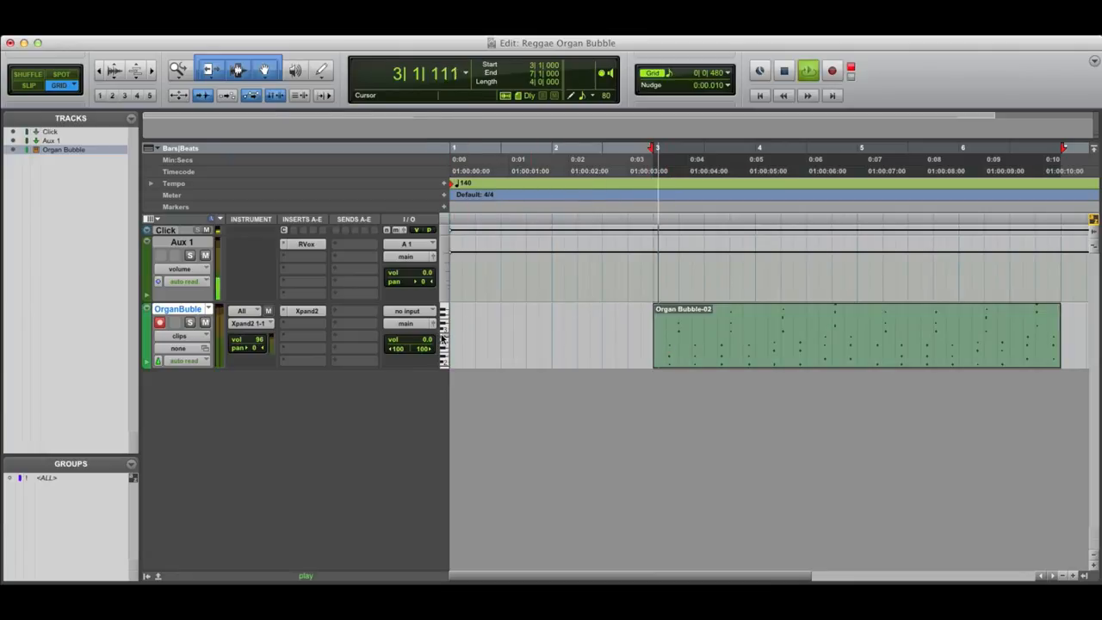
{"action": "left_click", "coordinate": [306, 311]}
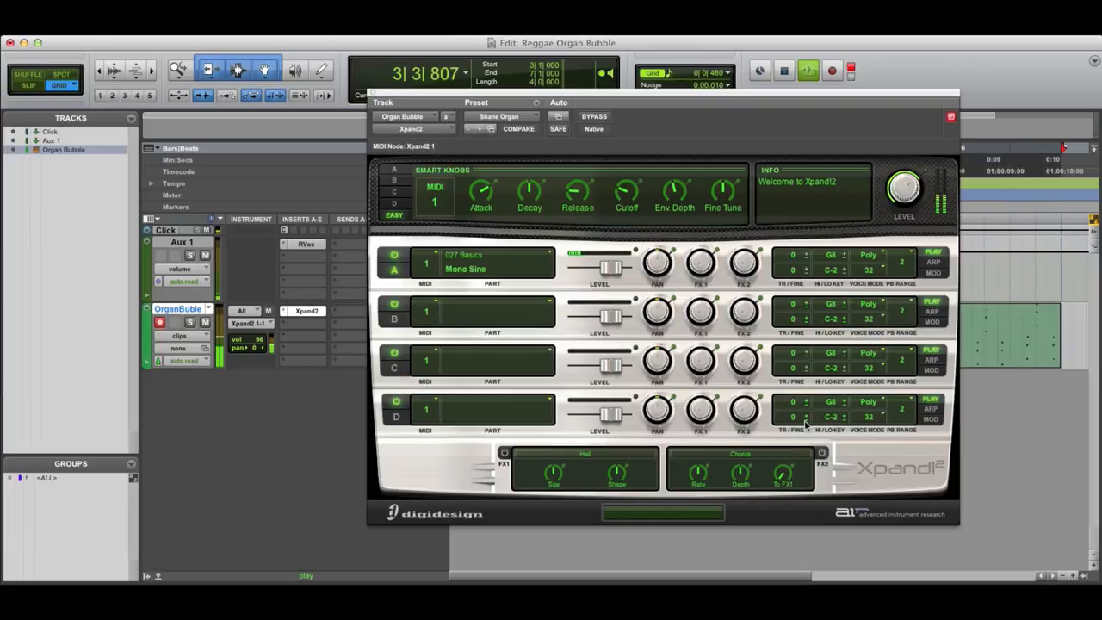
- Stop playback, close Xpand2, then reopen the Organ Bubble insert's instrument plug-in menu
{"action": "left_click", "coordinate": [369, 92]}
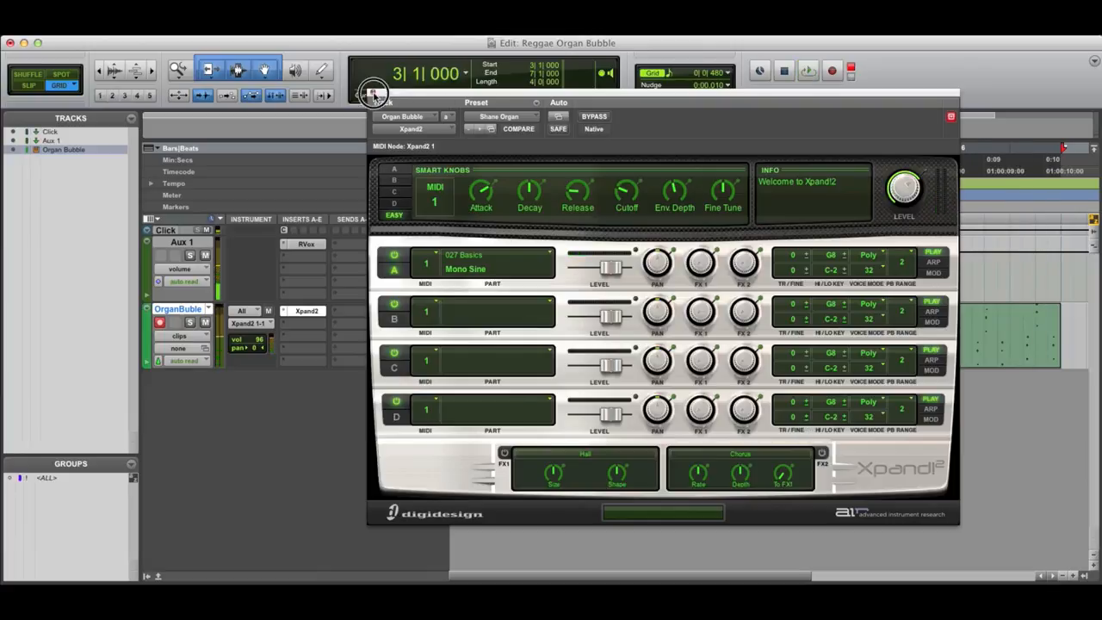
{"action": "left_click", "coordinate": [947, 116]}
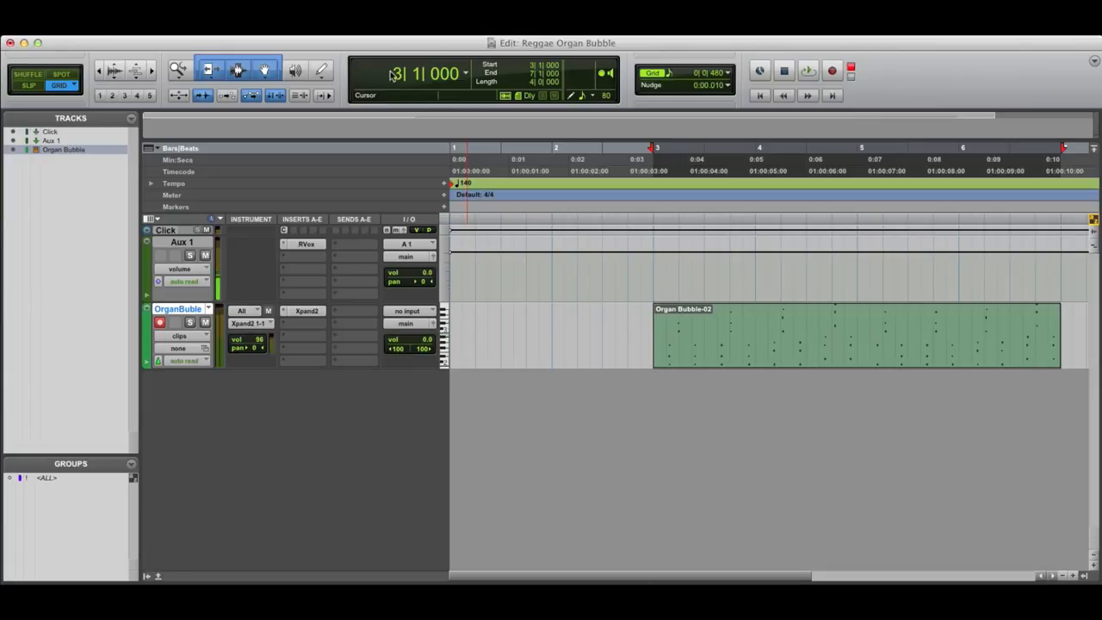
{"action": "left_click", "coordinate": [307, 311]}
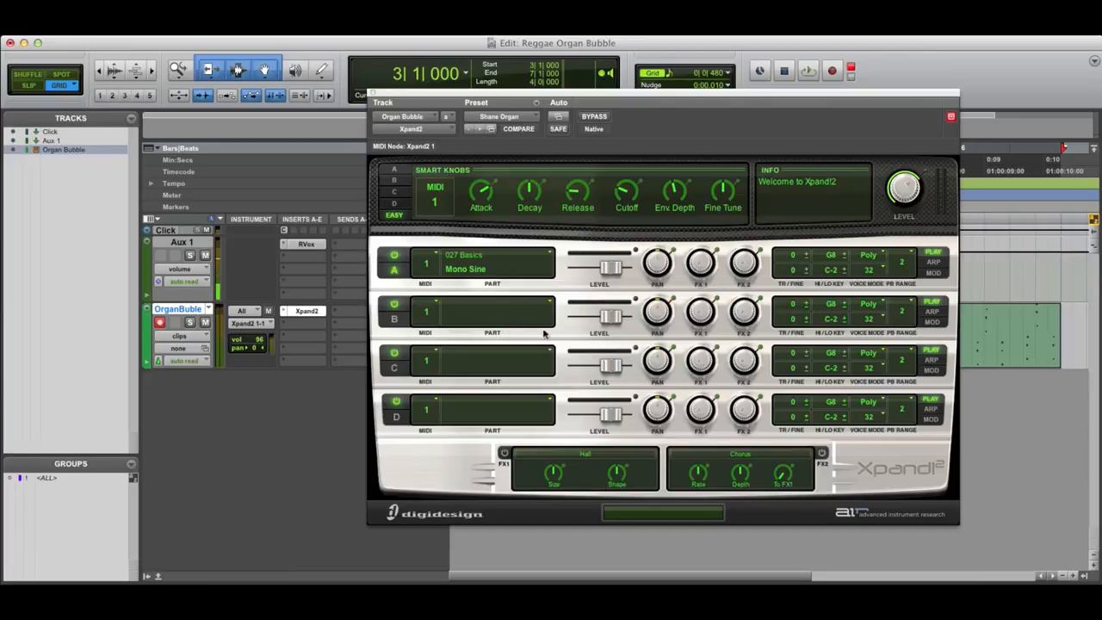
{"action": "mouse_move", "coordinate": [474, 299]}
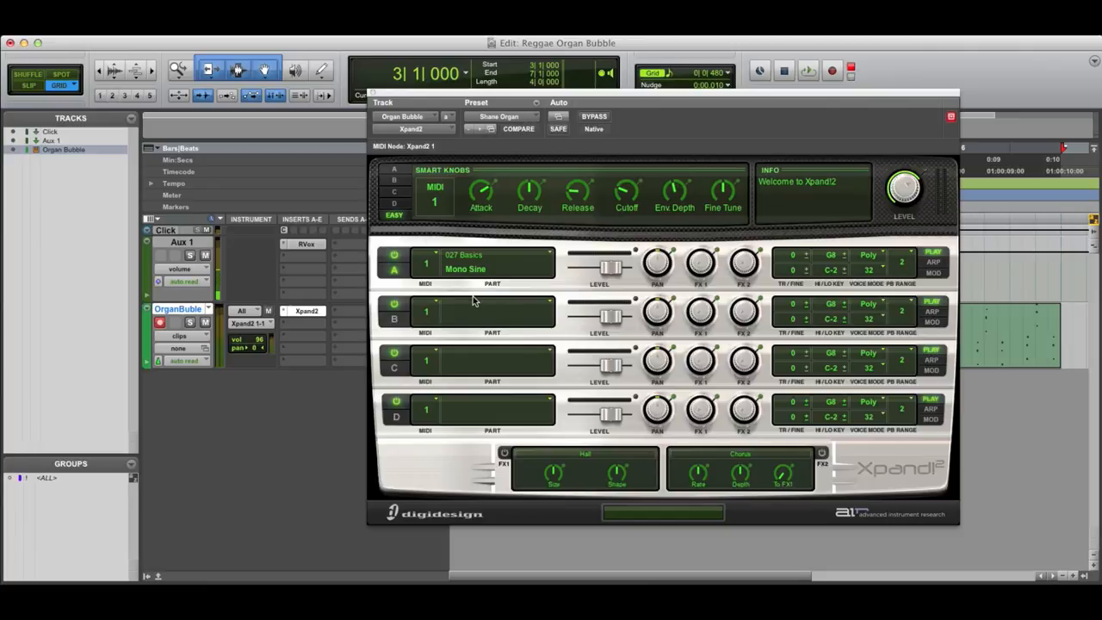
{"action": "mouse_move", "coordinate": [533, 289]}
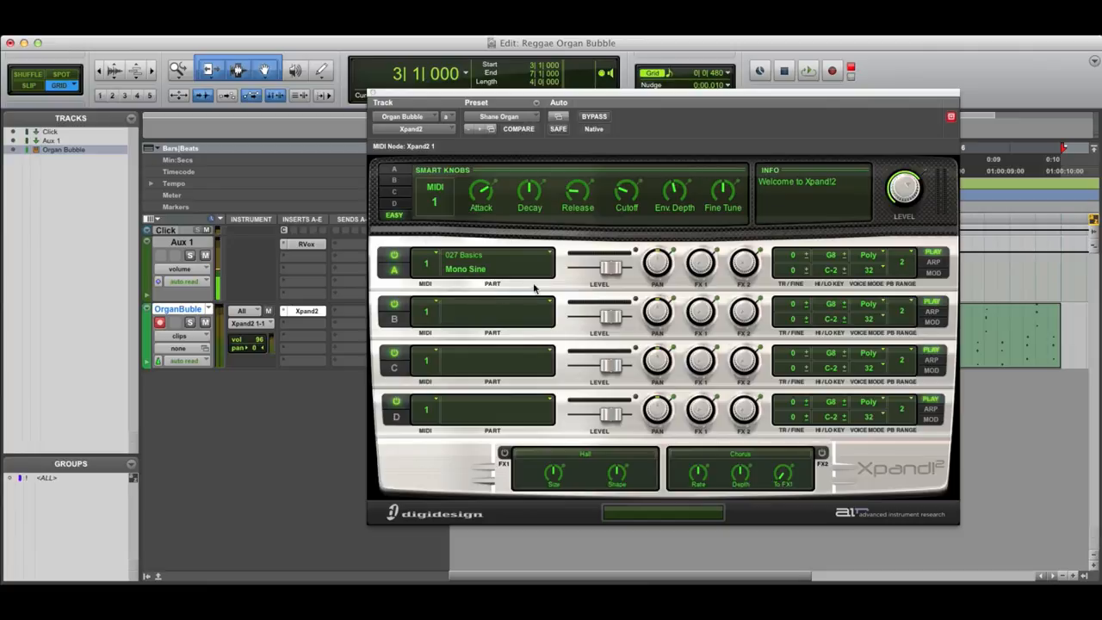
{"action": "left_click", "coordinate": [307, 323]}
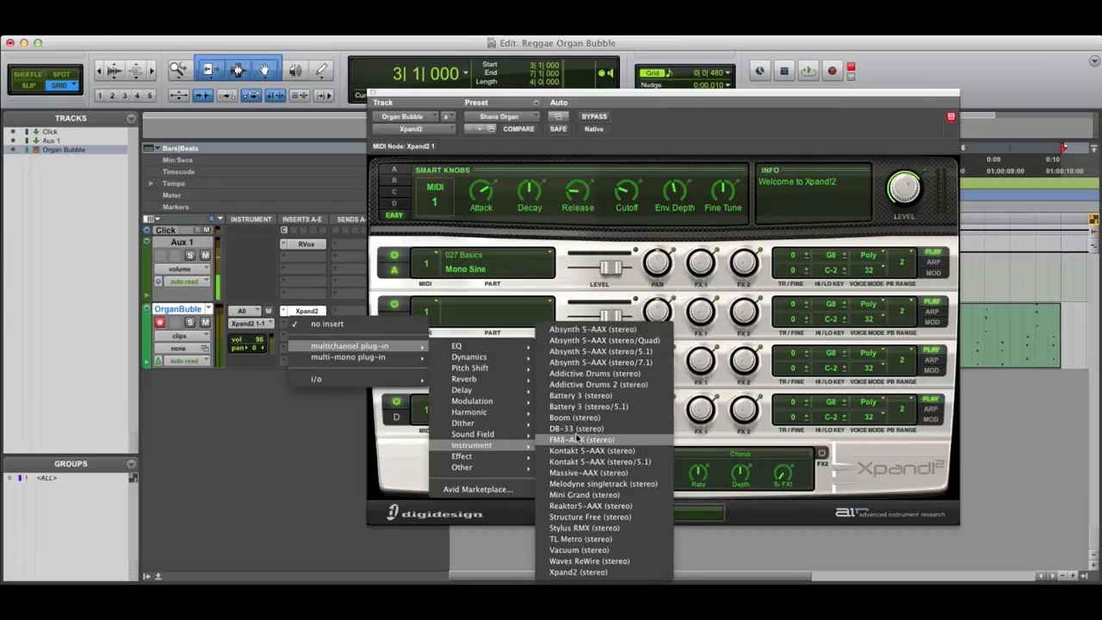
{"action": "mouse_move", "coordinate": [591, 450]}
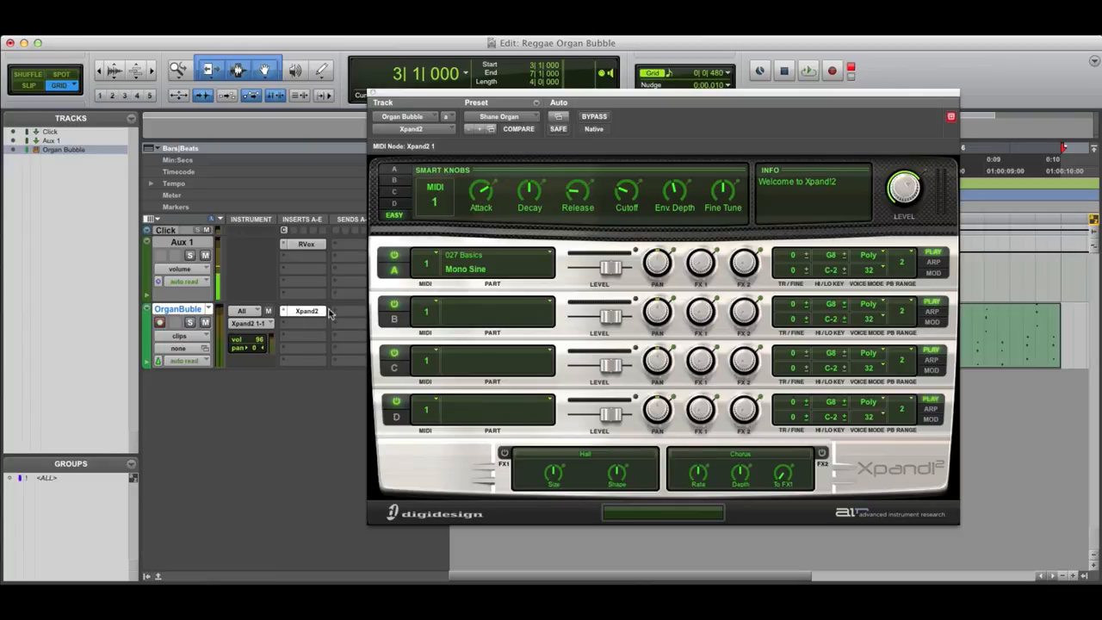
{"action": "mouse_move", "coordinate": [534, 261]}
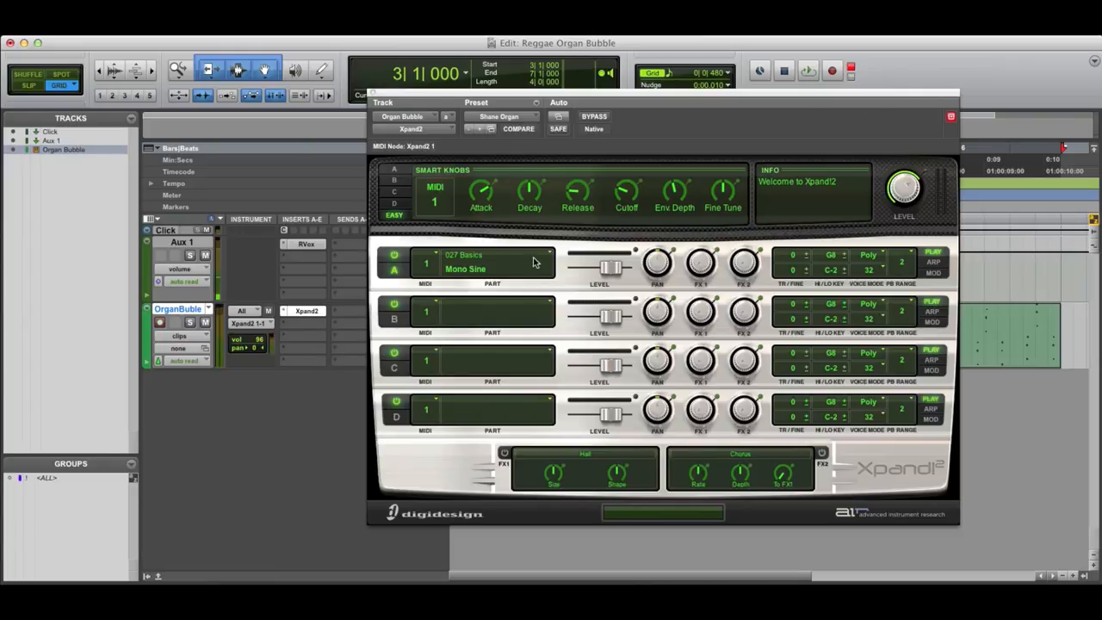
{"action": "left_click", "coordinate": [482, 263]}
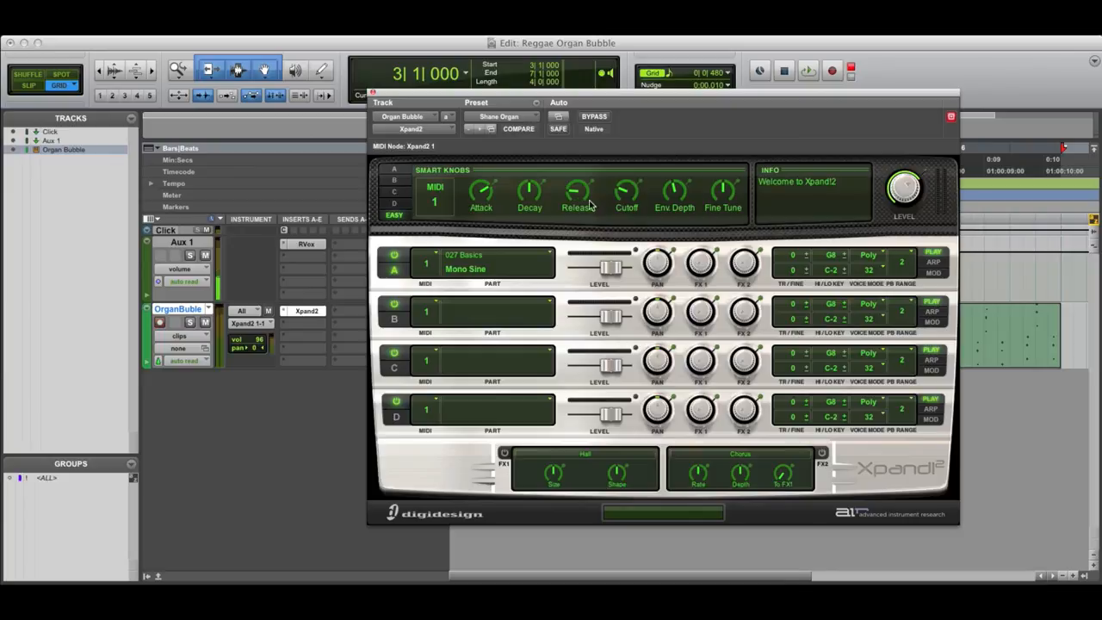
{"action": "mouse_move", "coordinate": [545, 201]}
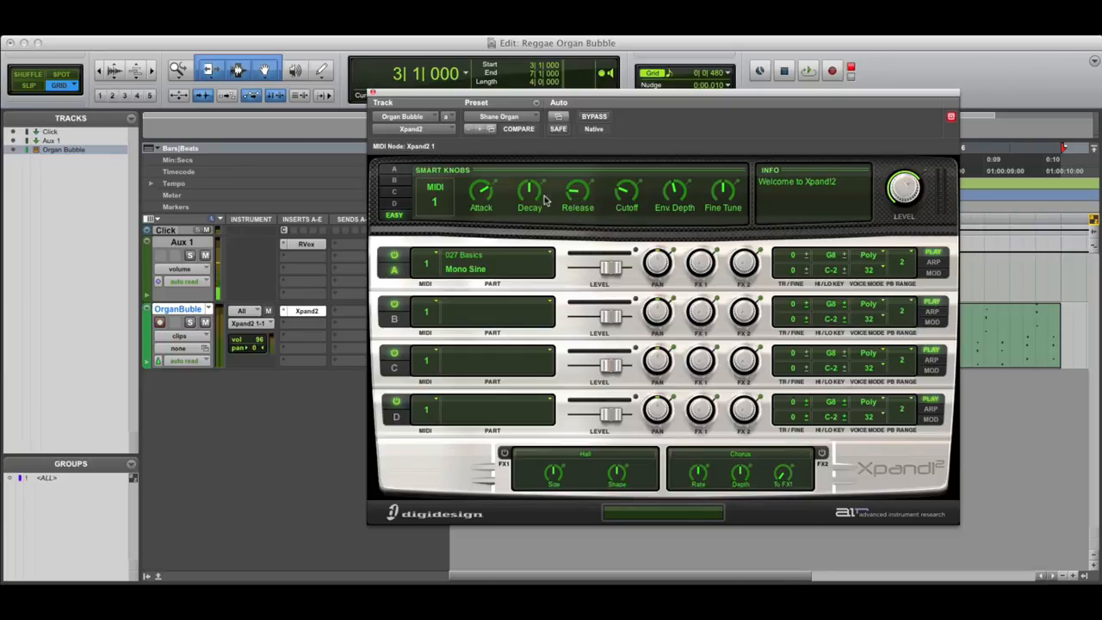
- Move the Xpand2 window left and tune the Attack smart knob toward about +30%
{"action": "left_click_drag", "start_coordinate": [662, 102], "coordinate": [409, 86]}
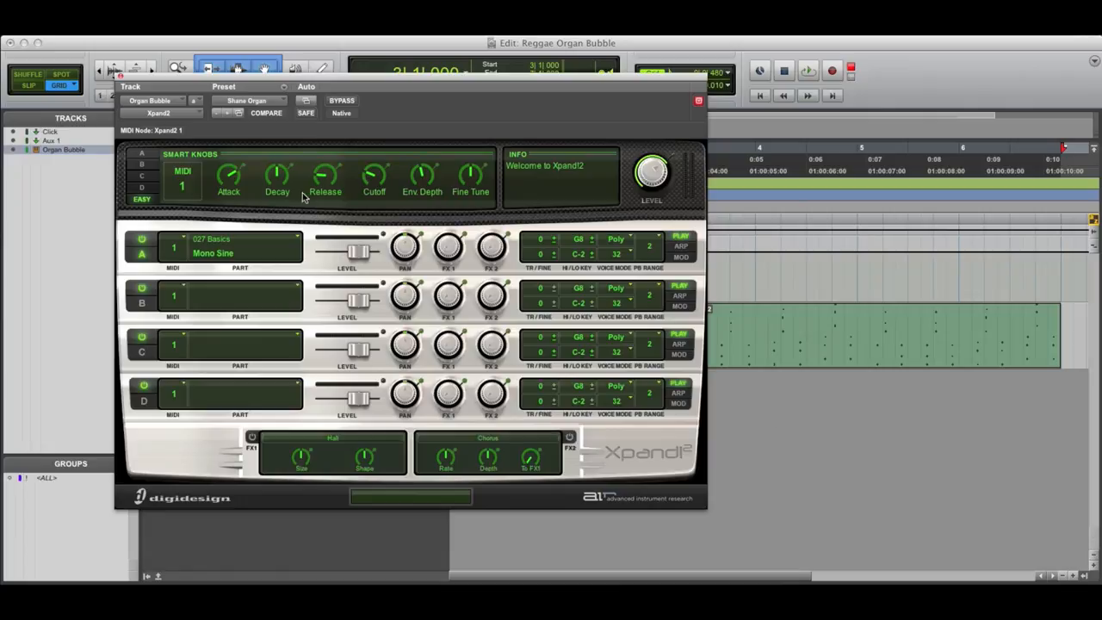
{"action": "mouse_move", "coordinate": [271, 222]}
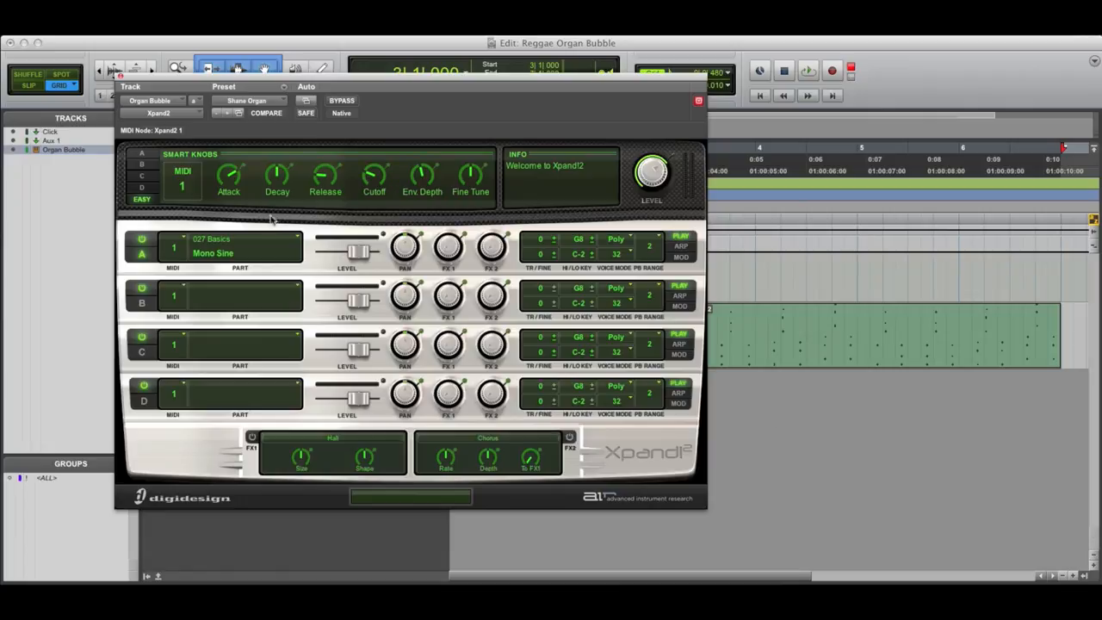
{"action": "mouse_move", "coordinate": [244, 208]}
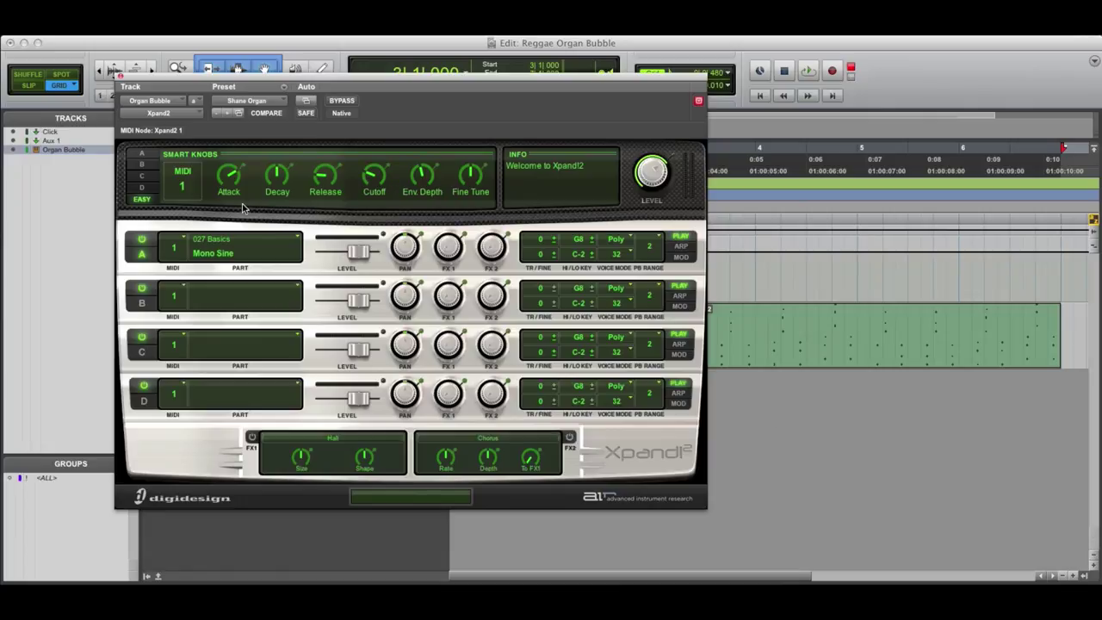
{"action": "mouse_move", "coordinate": [228, 178]}
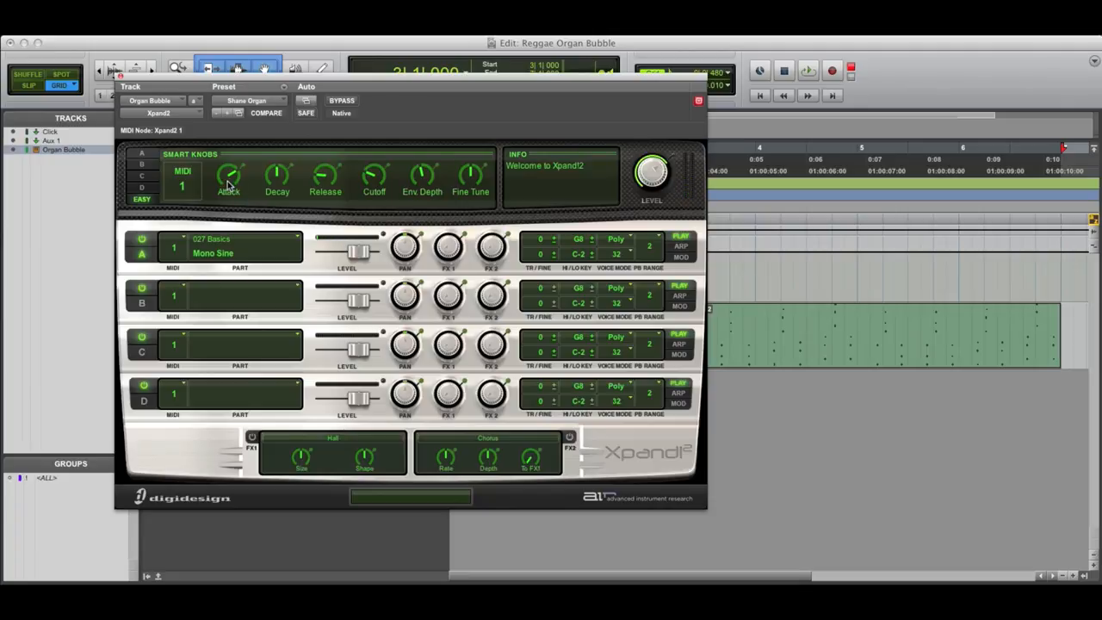
{"action": "left_click_drag", "start_coordinate": [228, 178], "coordinate": [228, 173]}
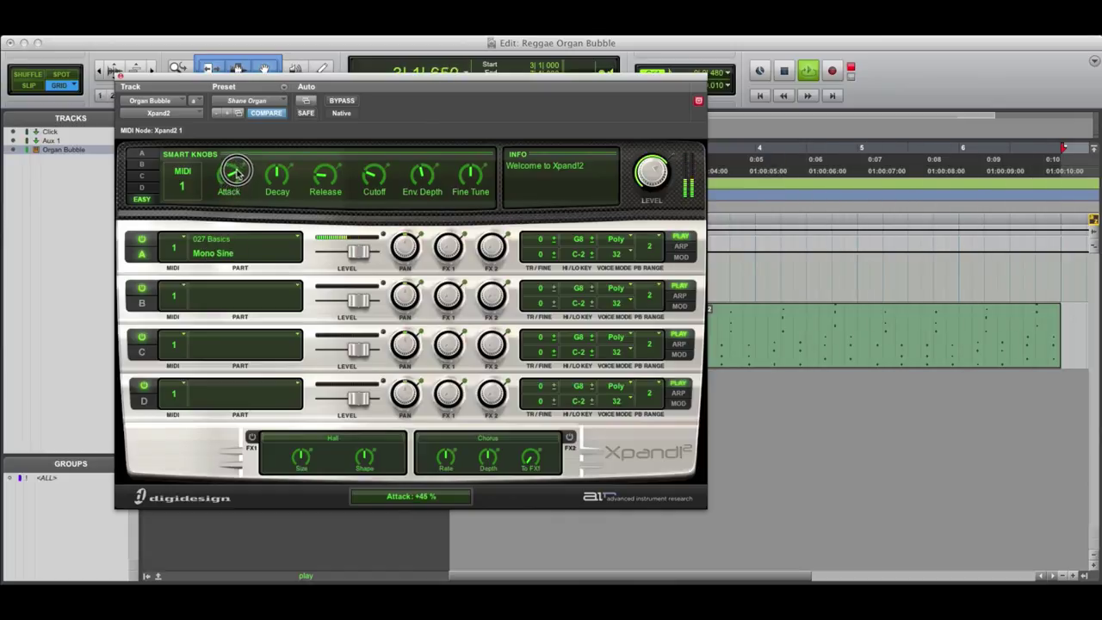
{"action": "left_click_drag", "start_coordinate": [228, 176], "coordinate": [225, 185]}
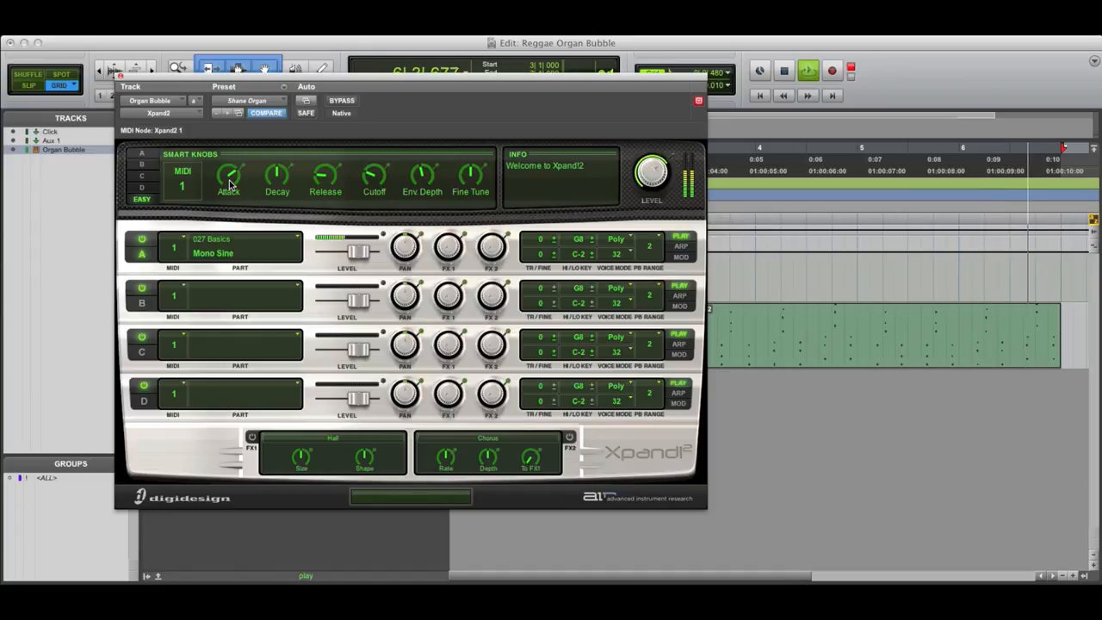
{"action": "left_click_drag", "start_coordinate": [228, 176], "coordinate": [228, 207]}
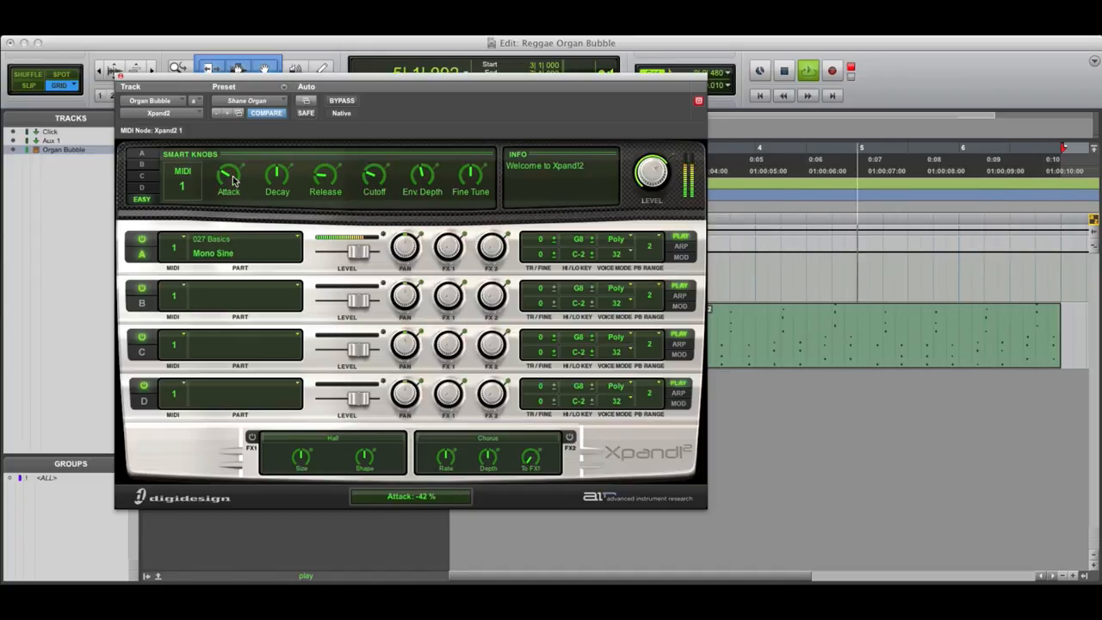
{"action": "left_click_drag", "start_coordinate": [228, 172], "coordinate": [244, 140]}
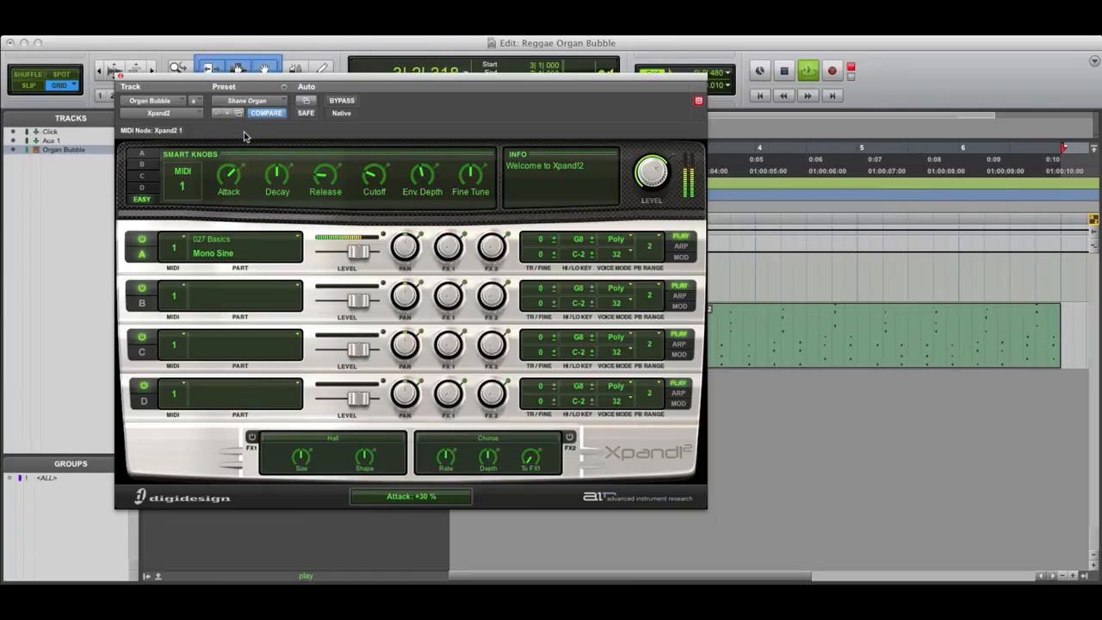
- Sweep the Xpand2 Release smart knob between -94% and +32%, settling at -84%
{"action": "left_click_drag", "start_coordinate": [325, 176], "coordinate": [326, 189]}
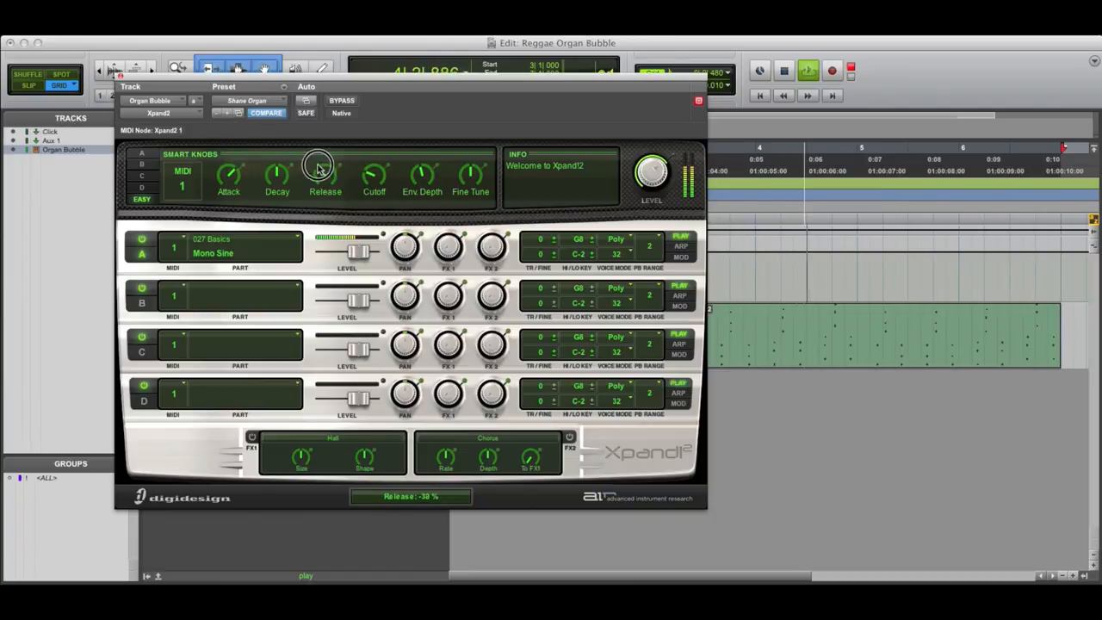
{"action": "left_click_drag", "start_coordinate": [325, 172], "coordinate": [328, 151]}
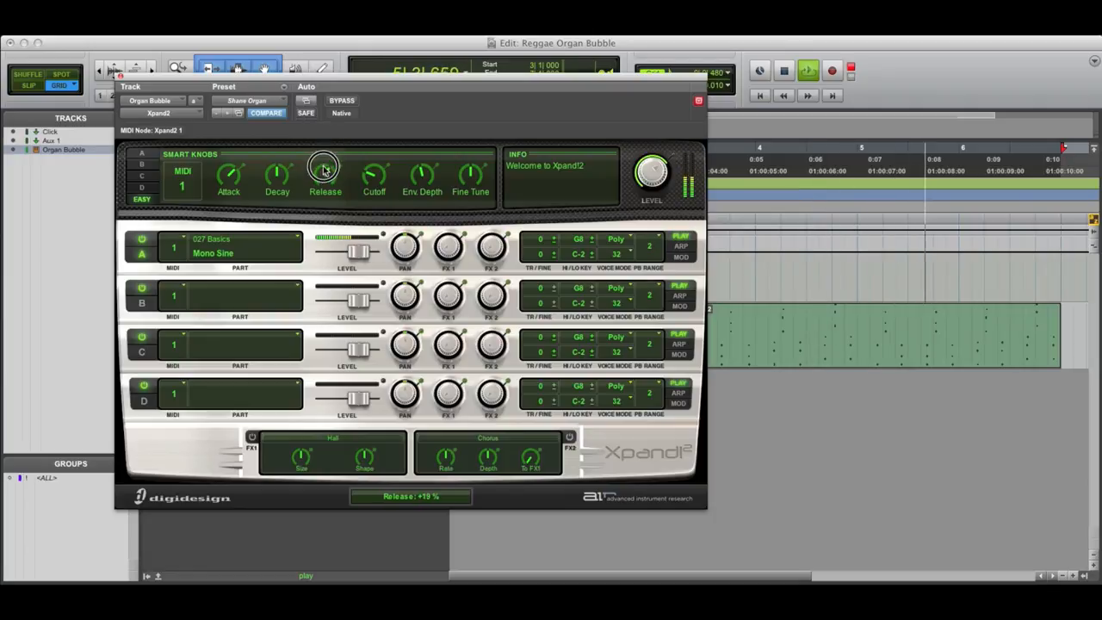
{"action": "left_click_drag", "start_coordinate": [324, 173], "coordinate": [324, 162]}
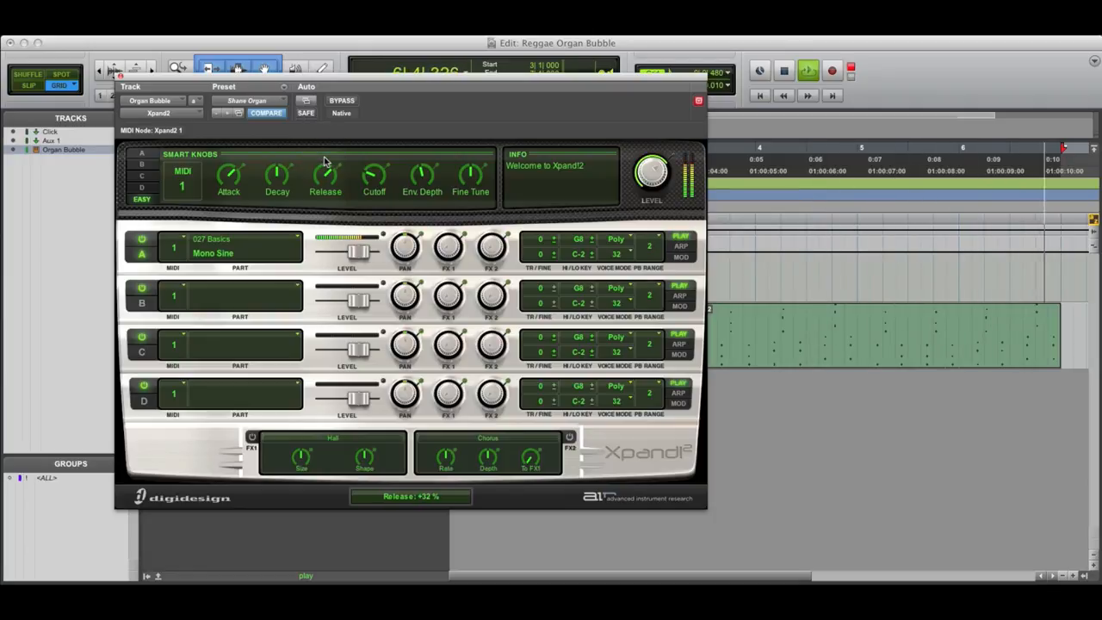
{"action": "left_click_drag", "start_coordinate": [325, 176], "coordinate": [325, 219]}
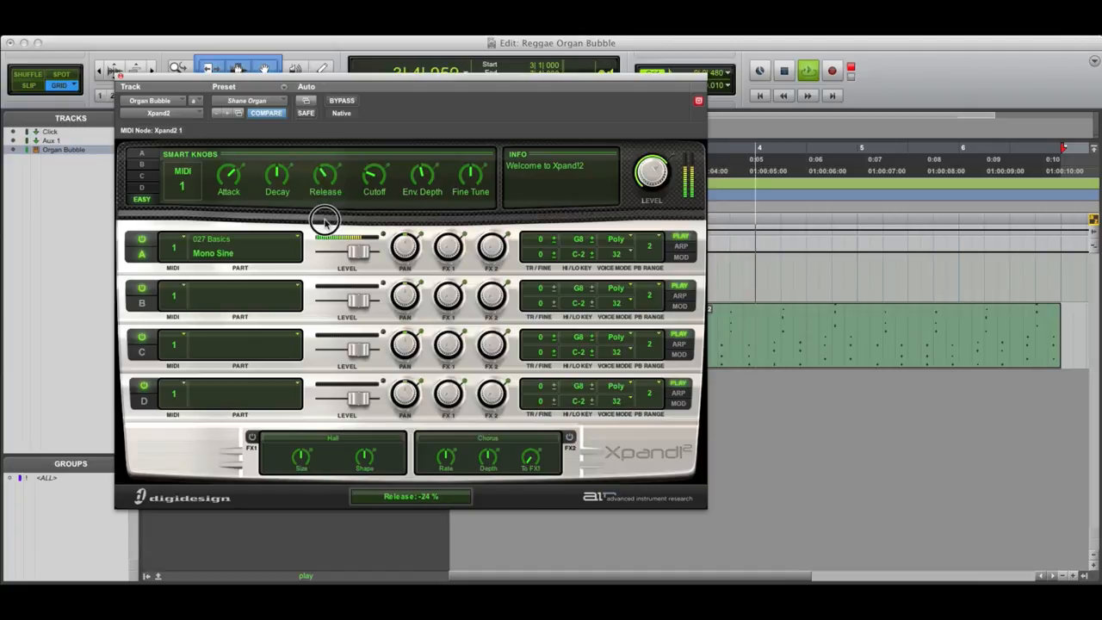
{"action": "left_click_drag", "start_coordinate": [325, 222], "coordinate": [325, 235]}
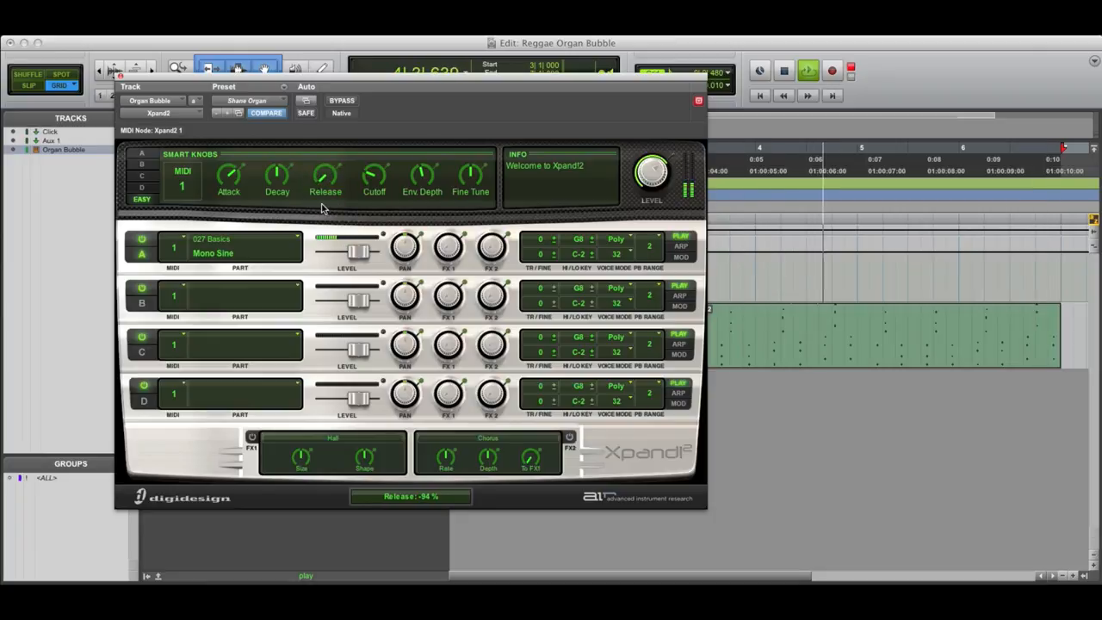
{"action": "left_click_drag", "start_coordinate": [324, 174], "coordinate": [332, 168]}
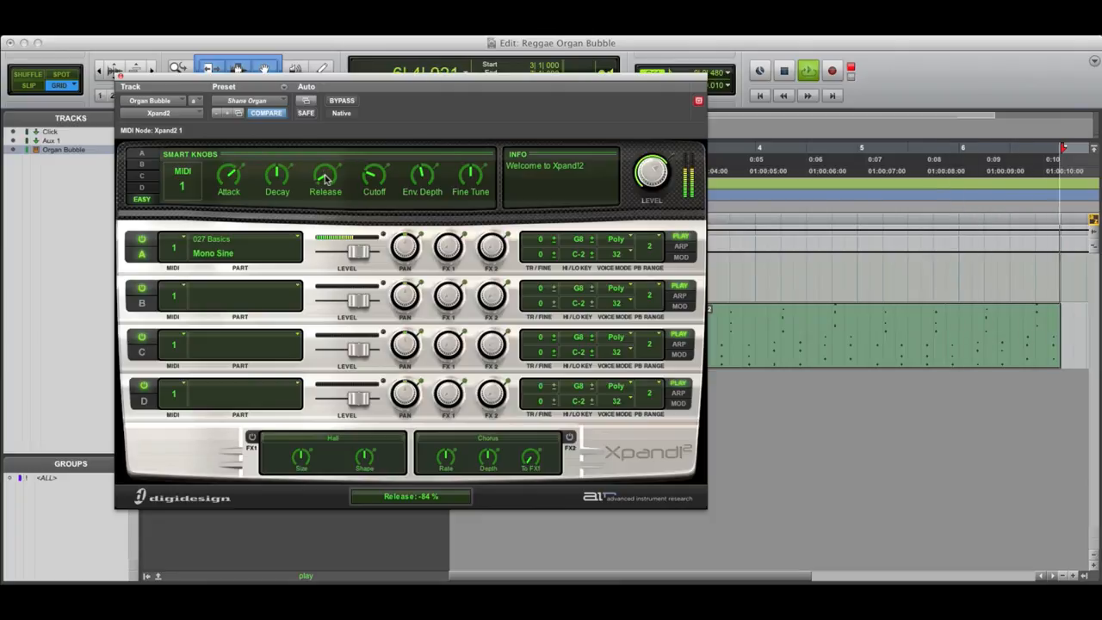
{"action": "left_click_drag", "start_coordinate": [326, 176], "coordinate": [327, 159]}
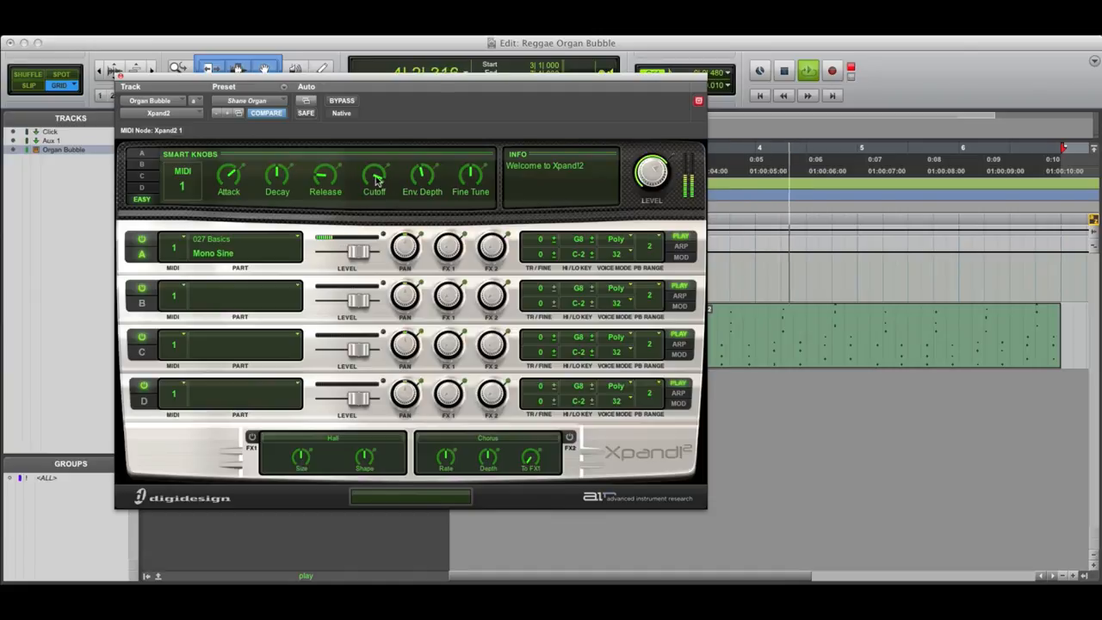
- Drag the Xpand2 Cutoff smart knob down through -7% and -29% to -50%
{"action": "left_click_drag", "start_coordinate": [374, 176], "coordinate": [373, 193]}
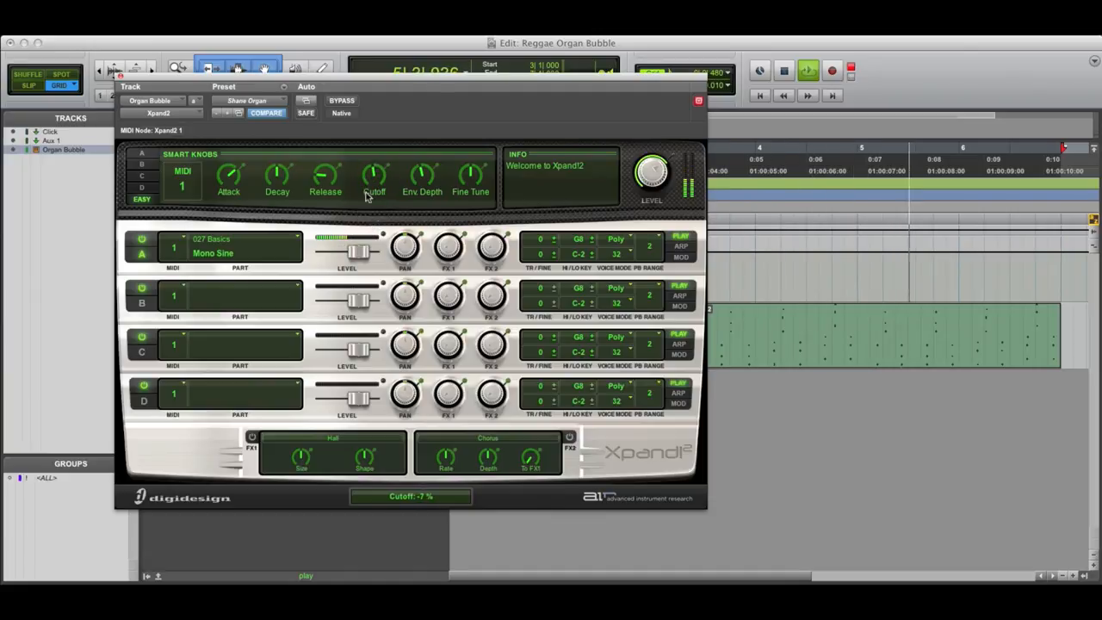
{"action": "left_click_drag", "start_coordinate": [373, 177], "coordinate": [374, 194]}
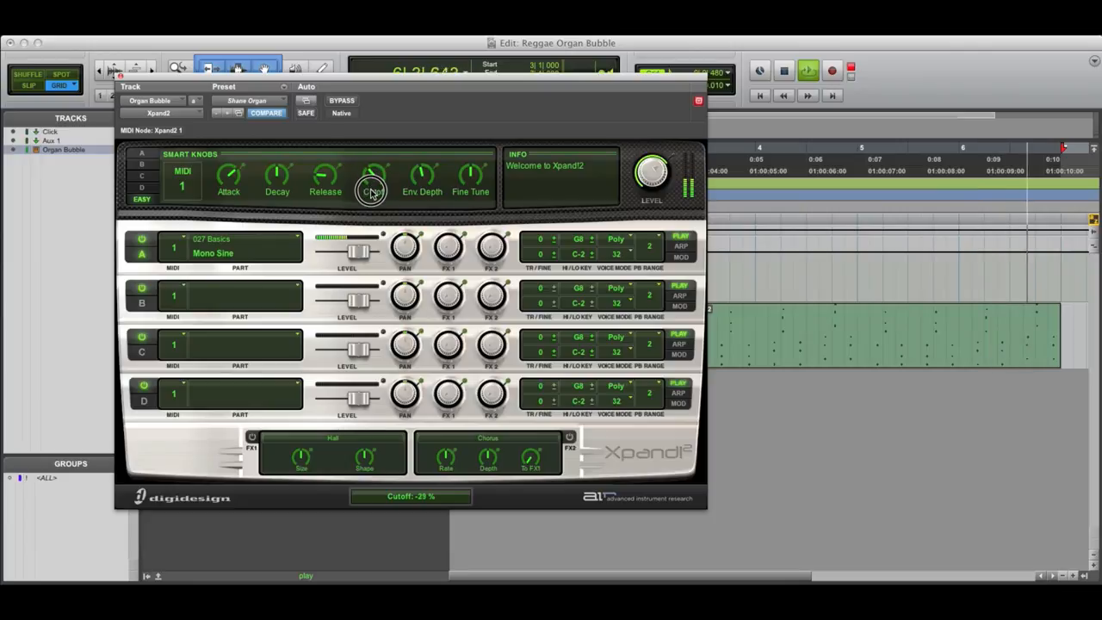
{"action": "left_click_drag", "start_coordinate": [371, 181], "coordinate": [368, 206]}
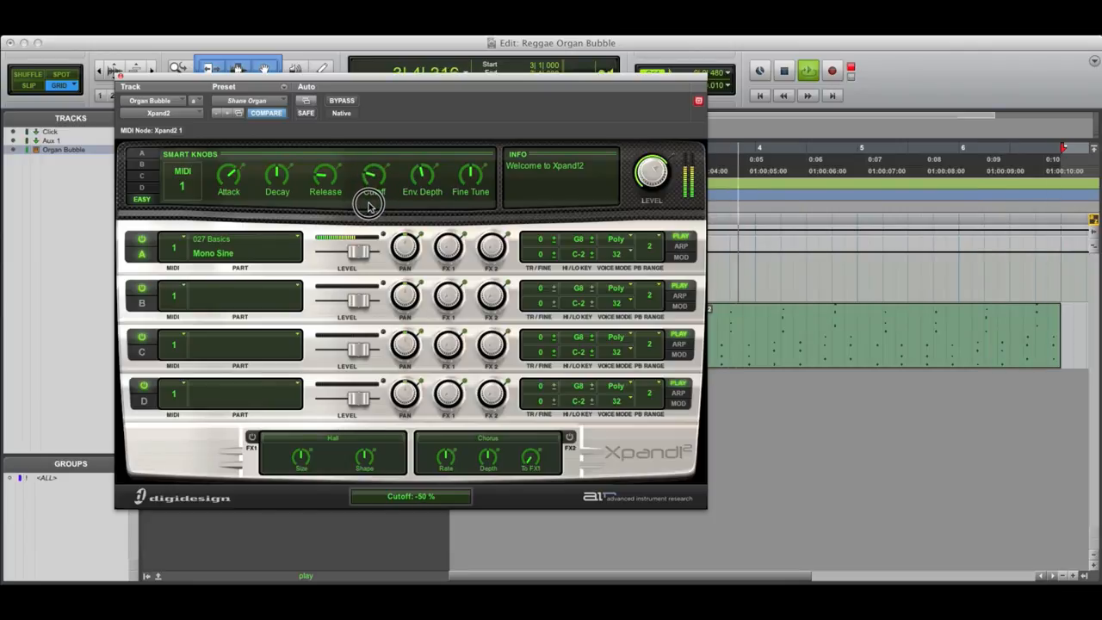